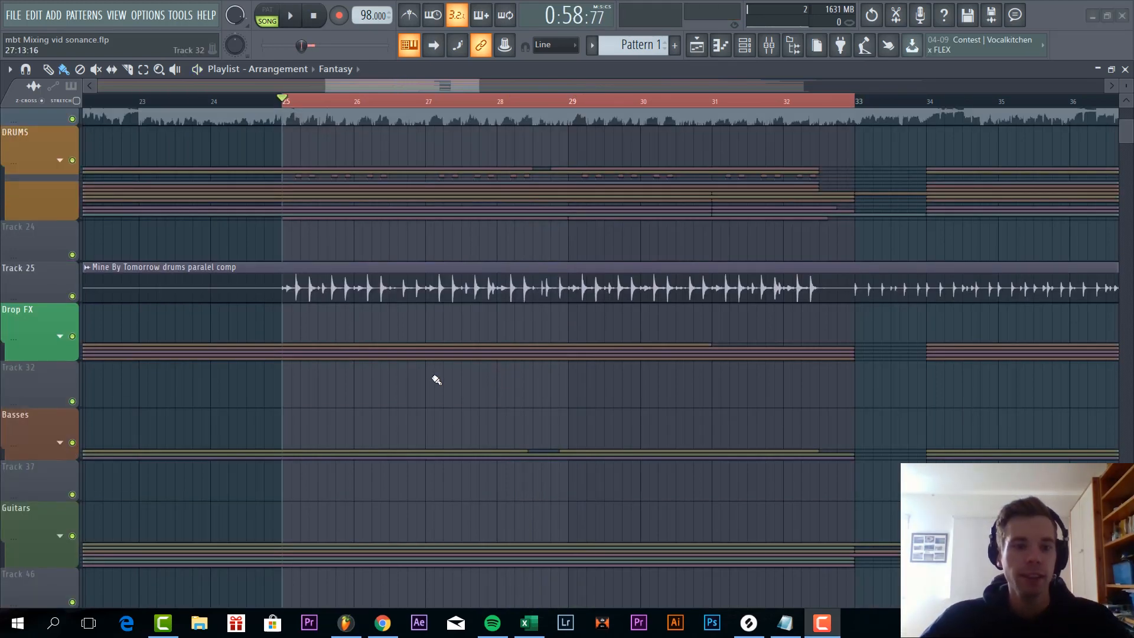
pyautogui.moveTo(404, 209)
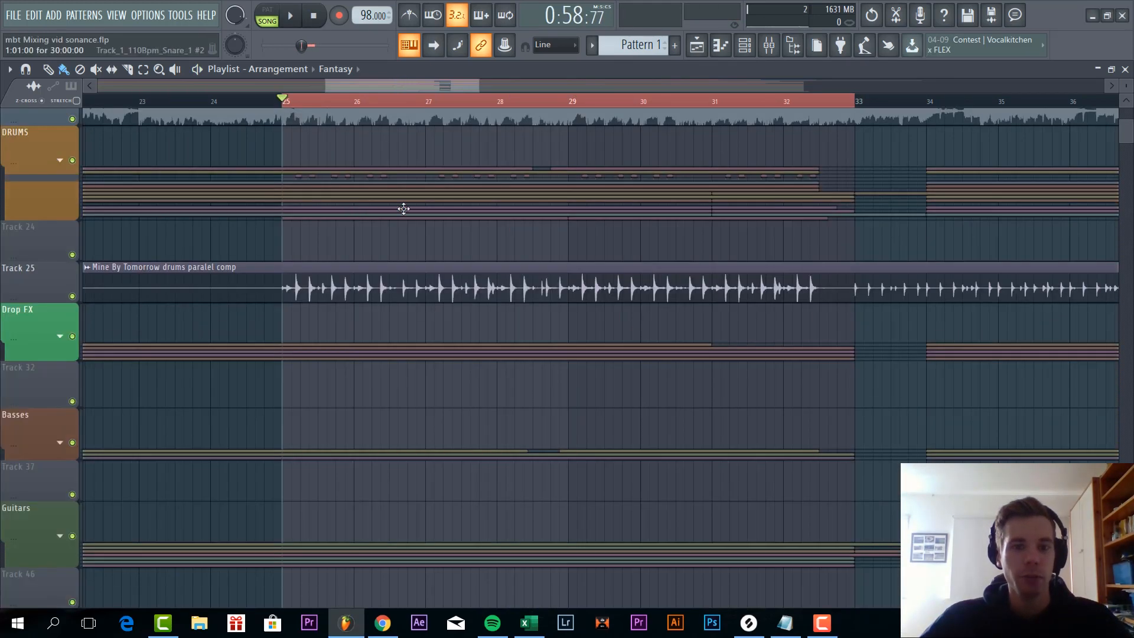
pyautogui.moveTo(368, 293)
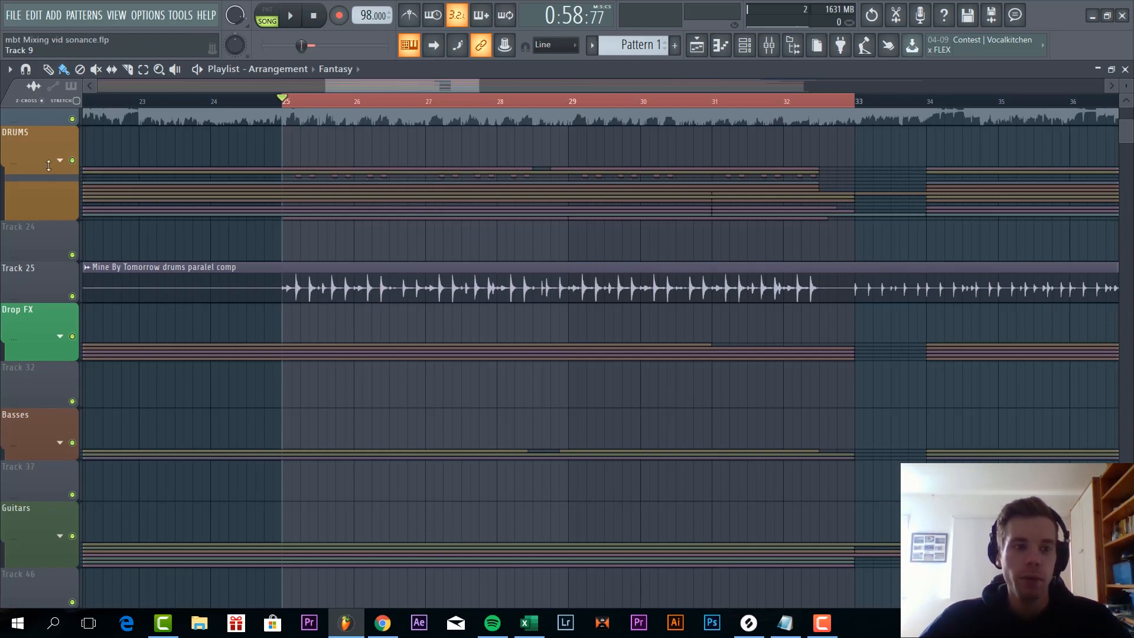
# Collapse the FX, Risers group header in the Playlist and return to the top of the arrangement.
pyautogui.scroll(-3)
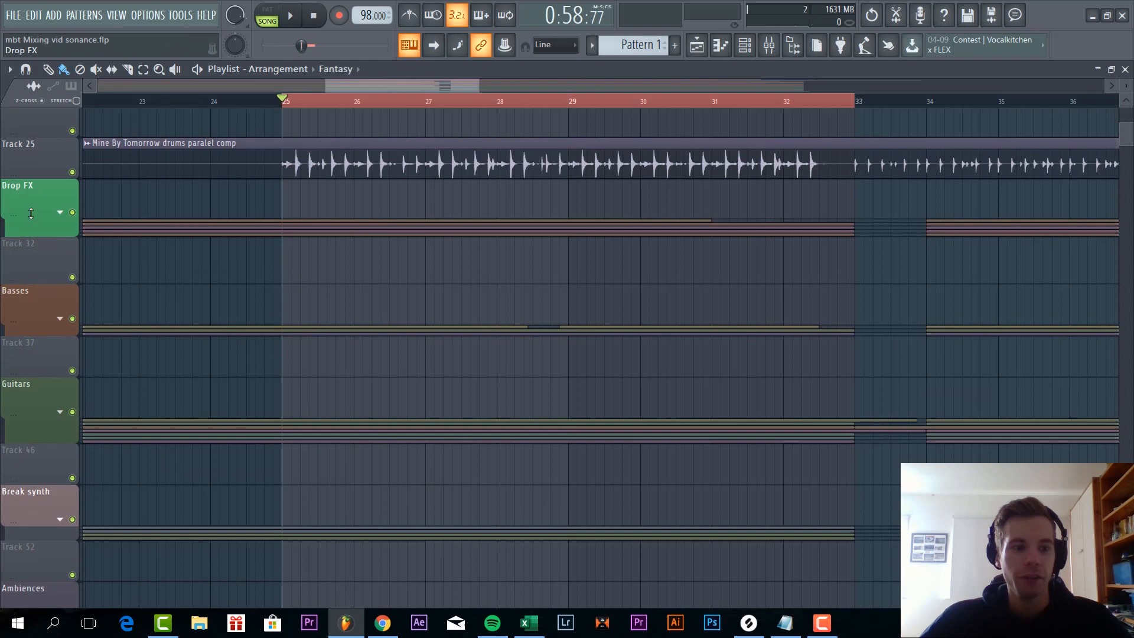
pyautogui.scroll(-3)
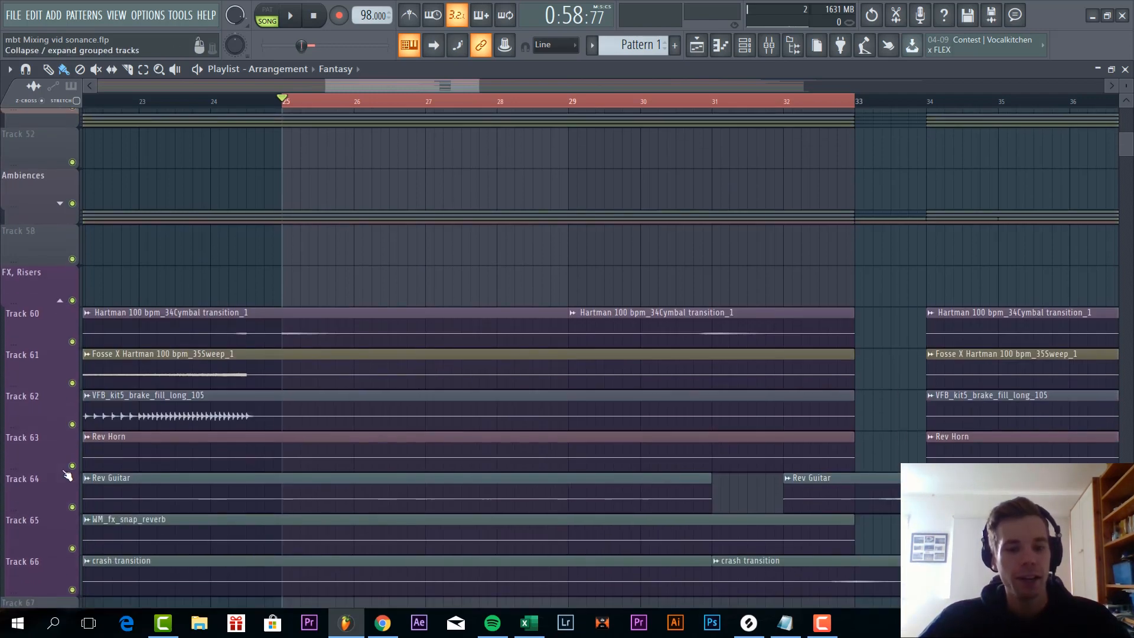
pyautogui.click(59, 299)
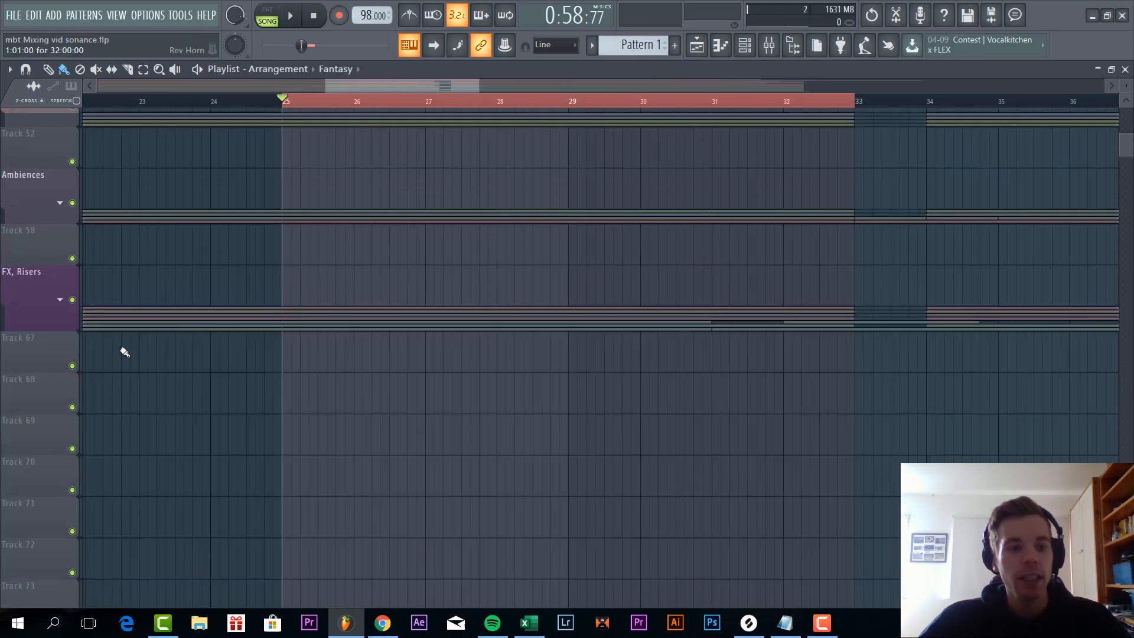
pyautogui.scroll(3)
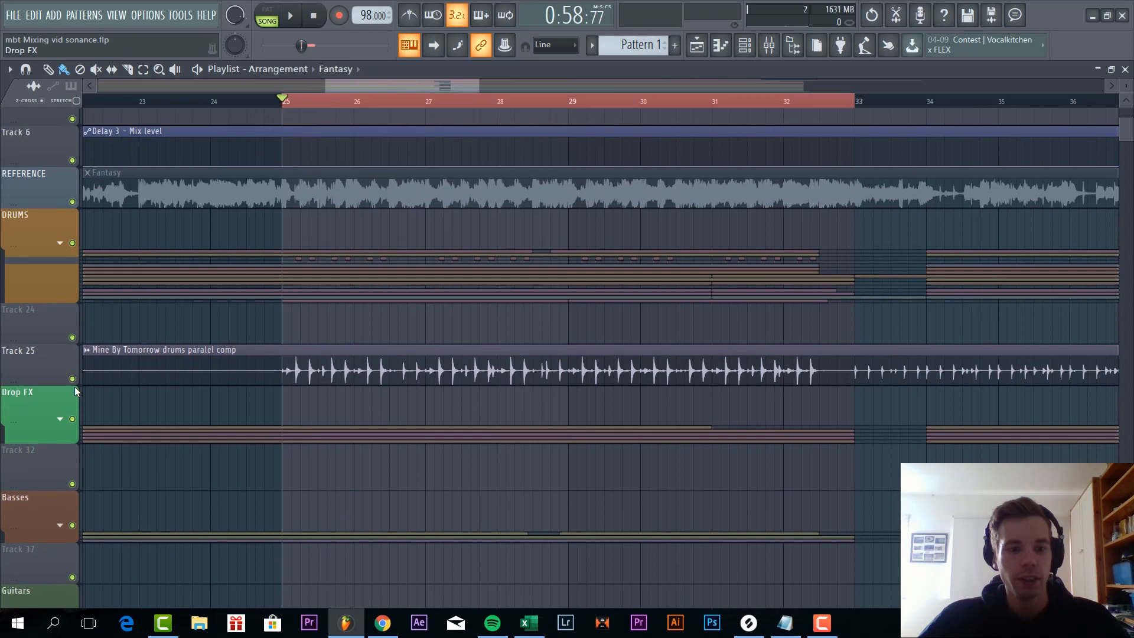
# Solo Track 25, expand the DRUMS group into playback and zoom in on the kick and snare clips.
pyautogui.click(290, 14)
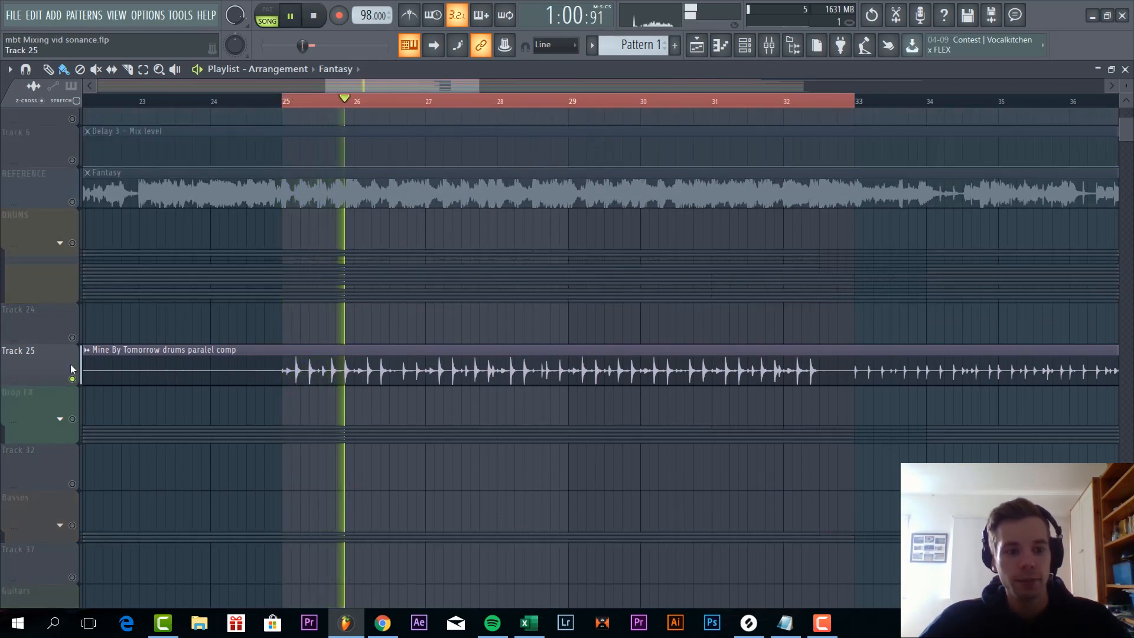
pyautogui.click(59, 244)
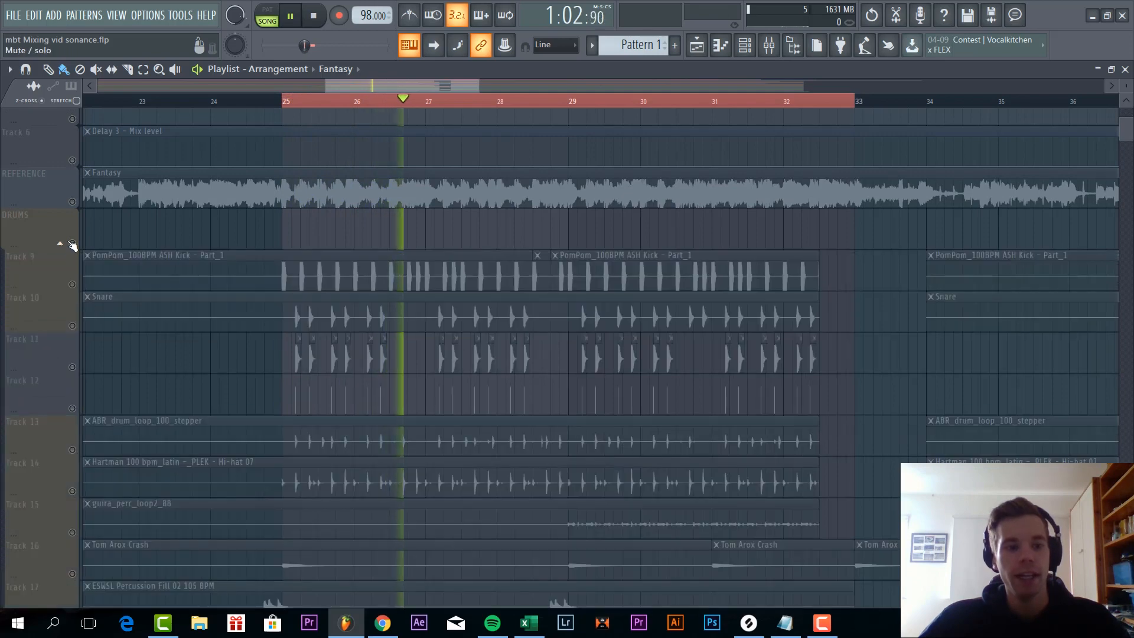
pyautogui.click(28, 226)
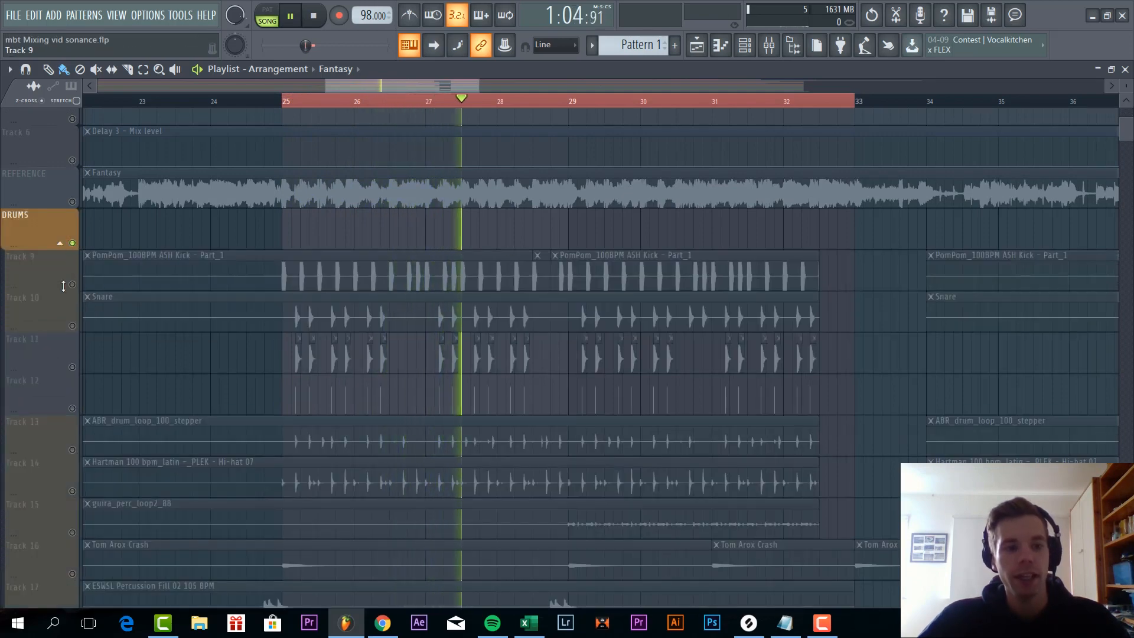
pyautogui.doubleClick(362, 271)
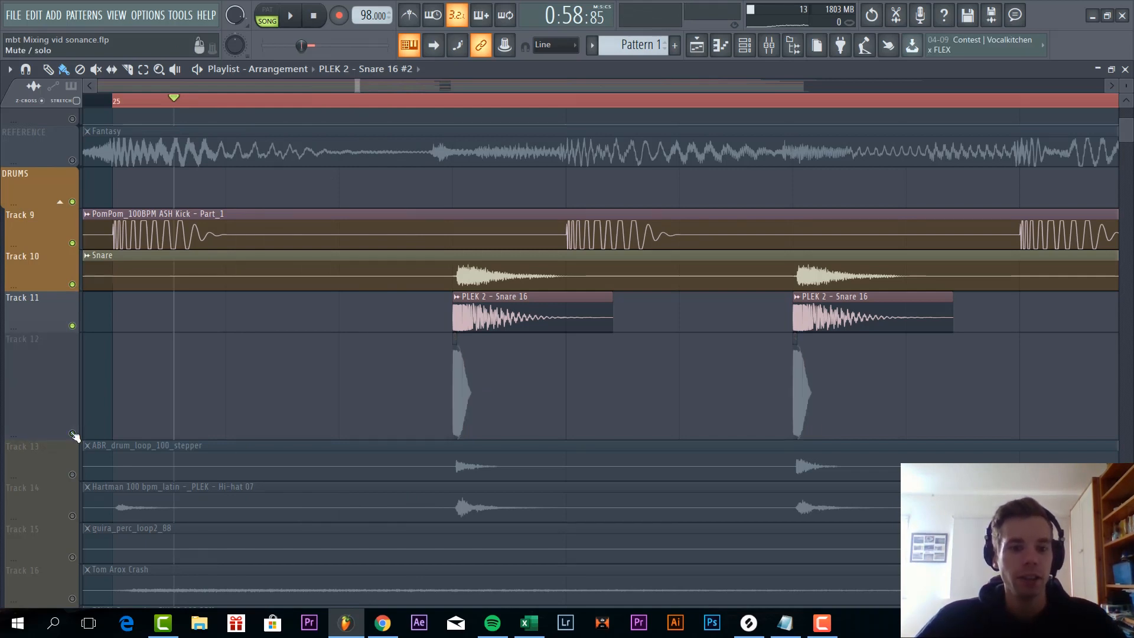
# Show the mixer and inspect the Pro-Q 2 and ValhallaRoom reverb on the percussion fill channel.
pyautogui.click(290, 15)
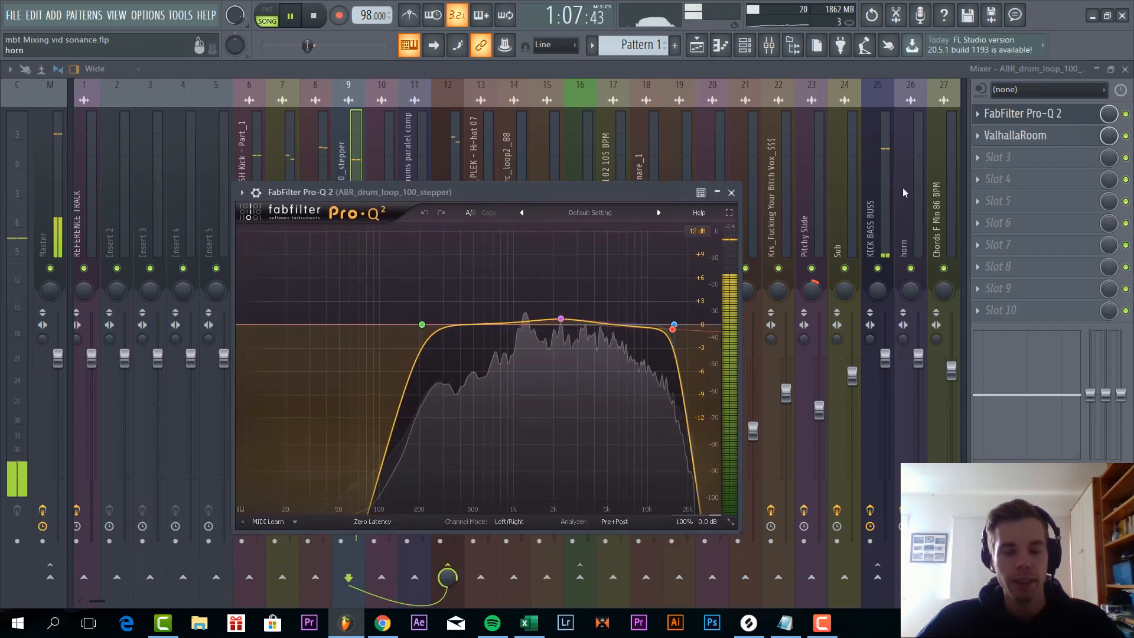
pyautogui.click(1015, 134)
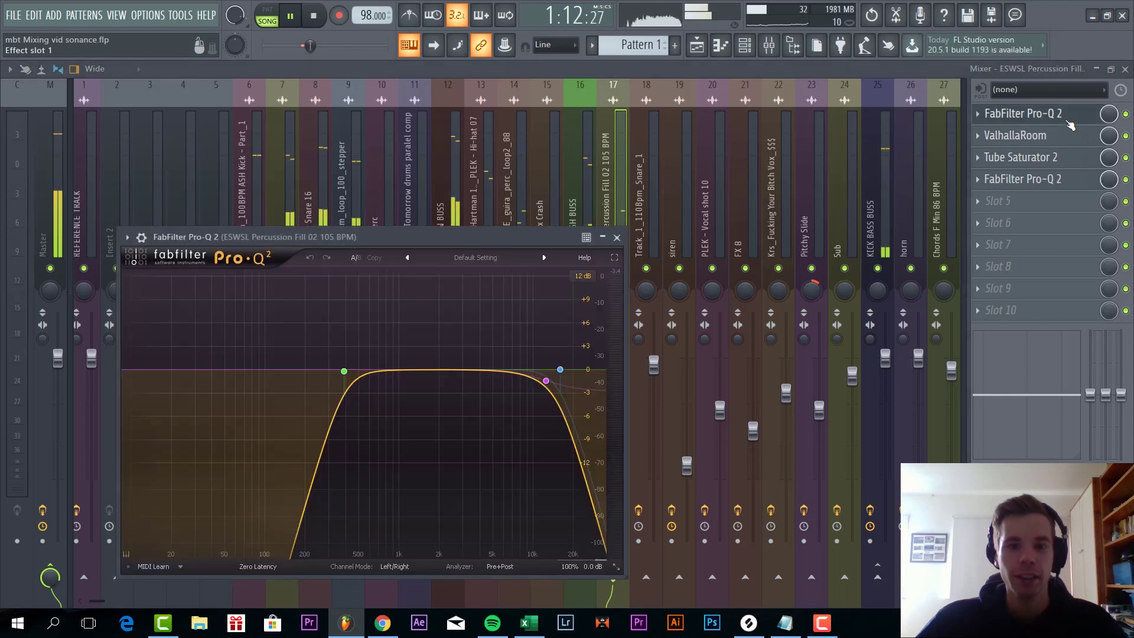
pyautogui.click(1015, 135)
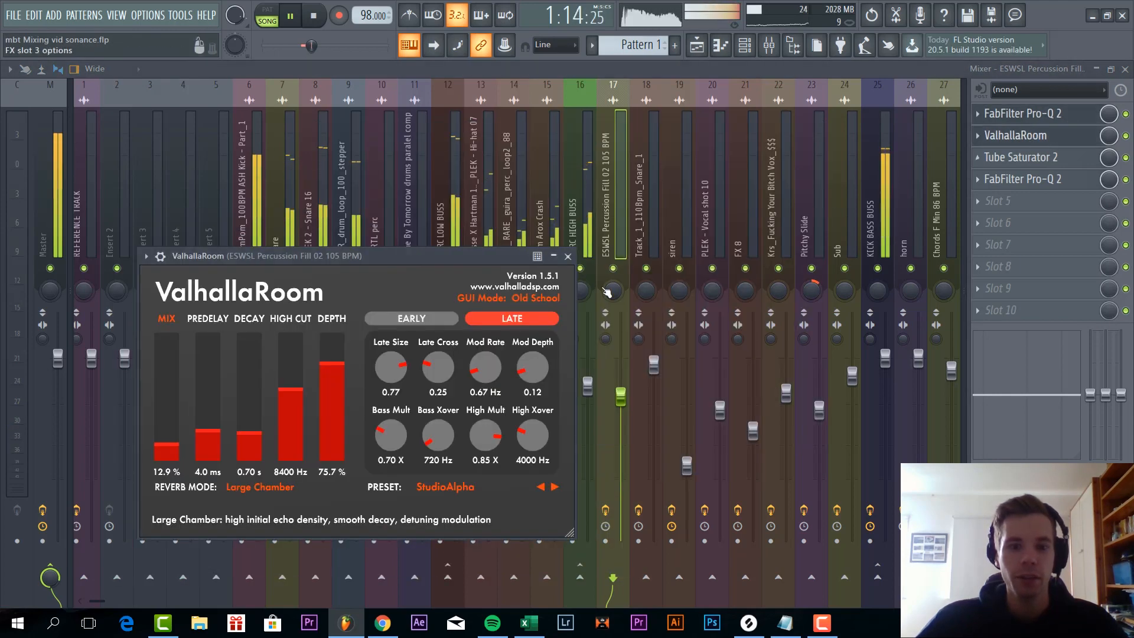
pyautogui.moveTo(354, 255); pyautogui.dragTo(398, 244)
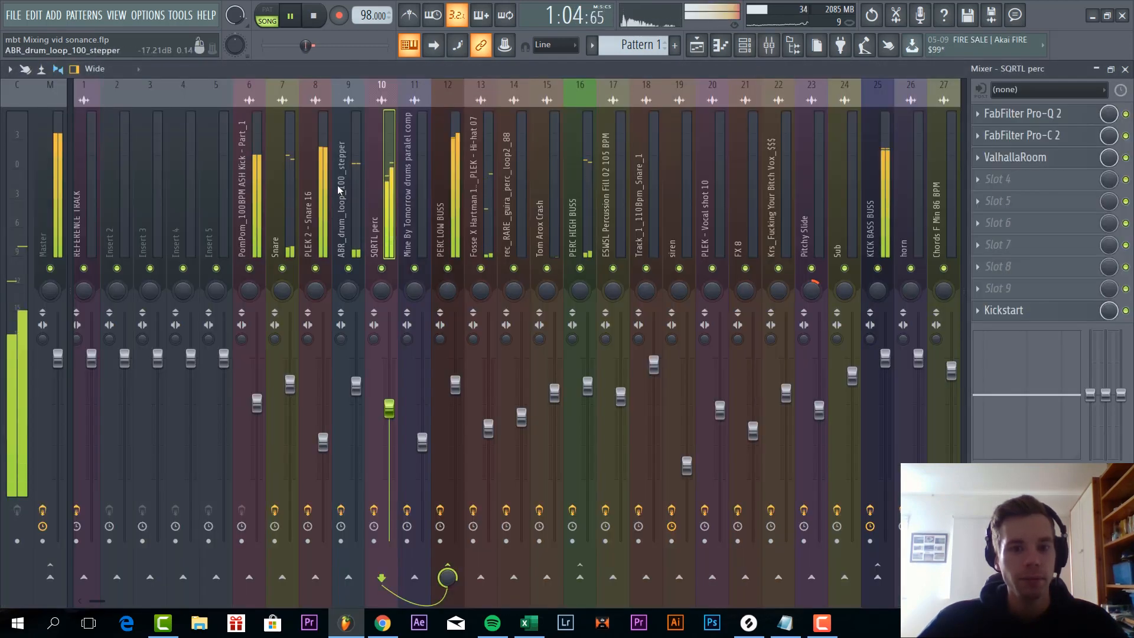
# Inspect the EQ and compressor on the SQRTL perc channel, leaving PERC LOW BUSS selected.
pyautogui.click(1023, 113)
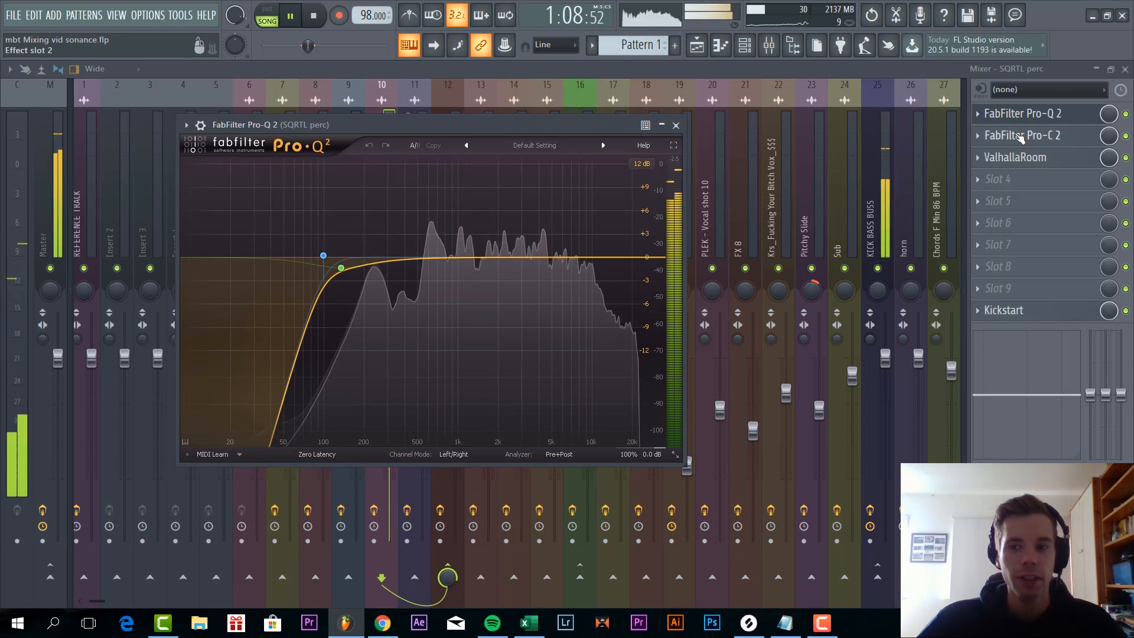
pyautogui.click(1021, 135)
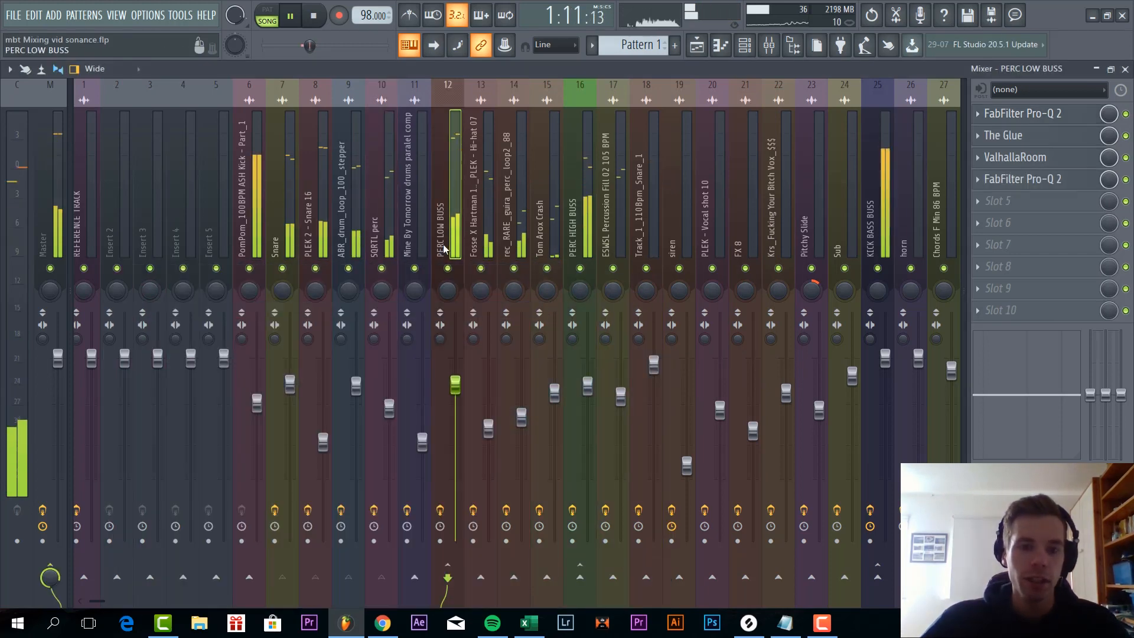
# Audition the PERC LOW BUSS low-mid EQ band, review The Glue compressor and return to the Playlist.
pyautogui.hscroll(3)
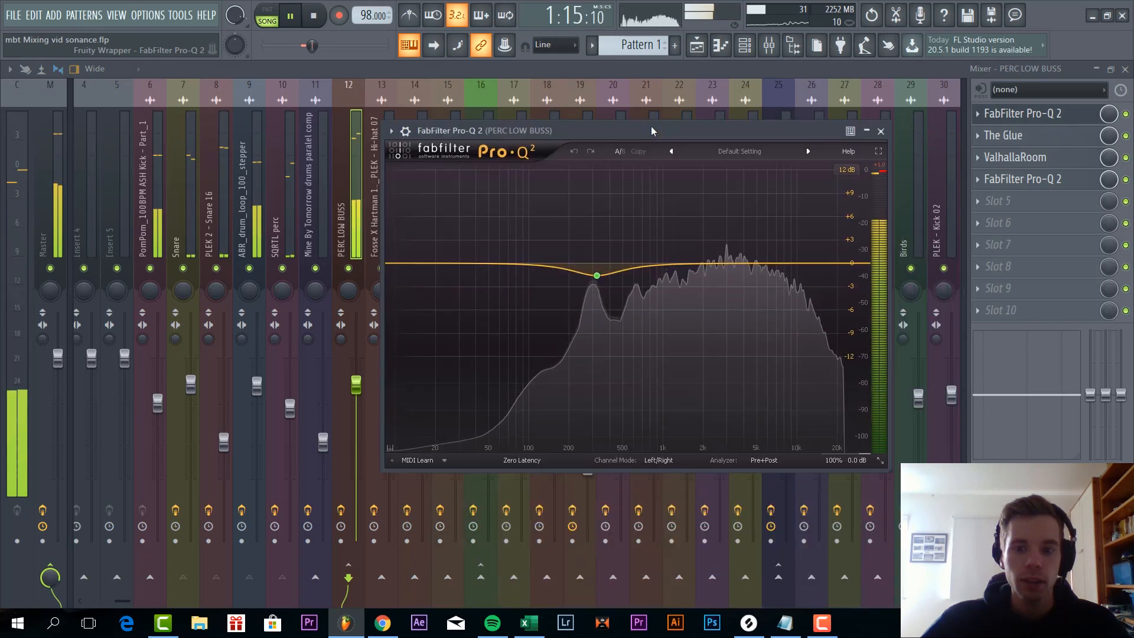
pyautogui.click(596, 275)
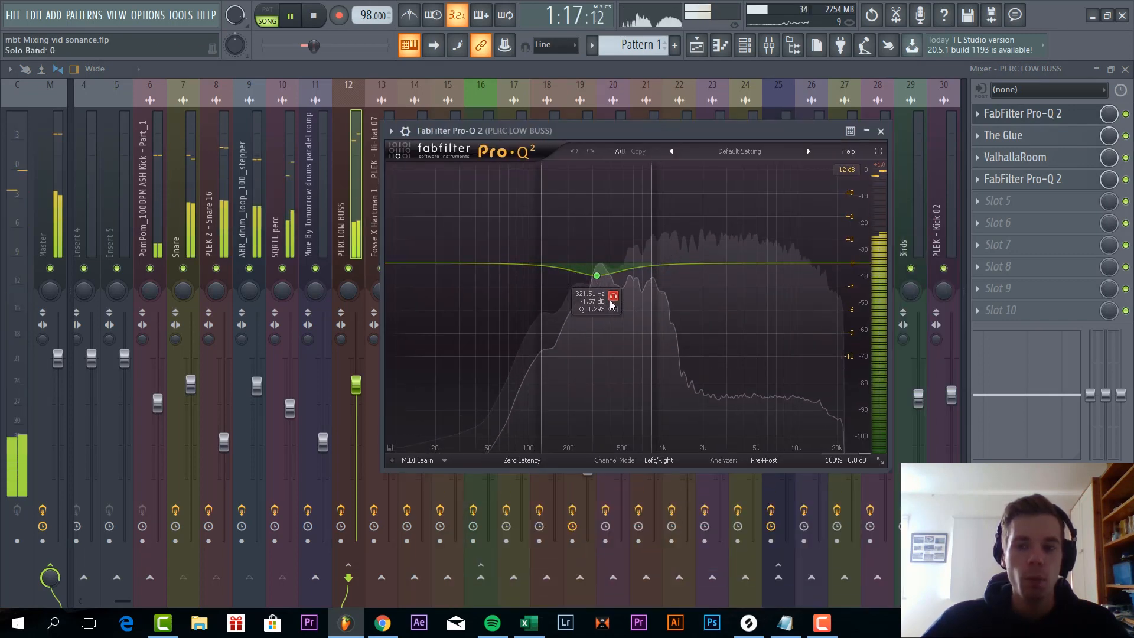
pyautogui.click(1003, 135)
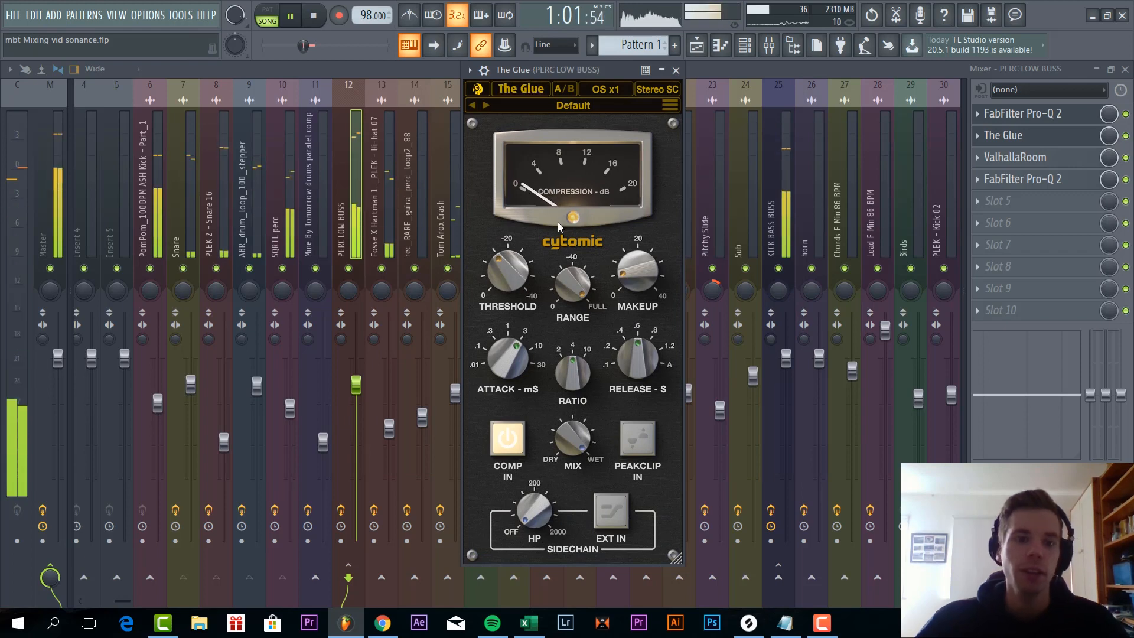
pyautogui.click(1014, 158)
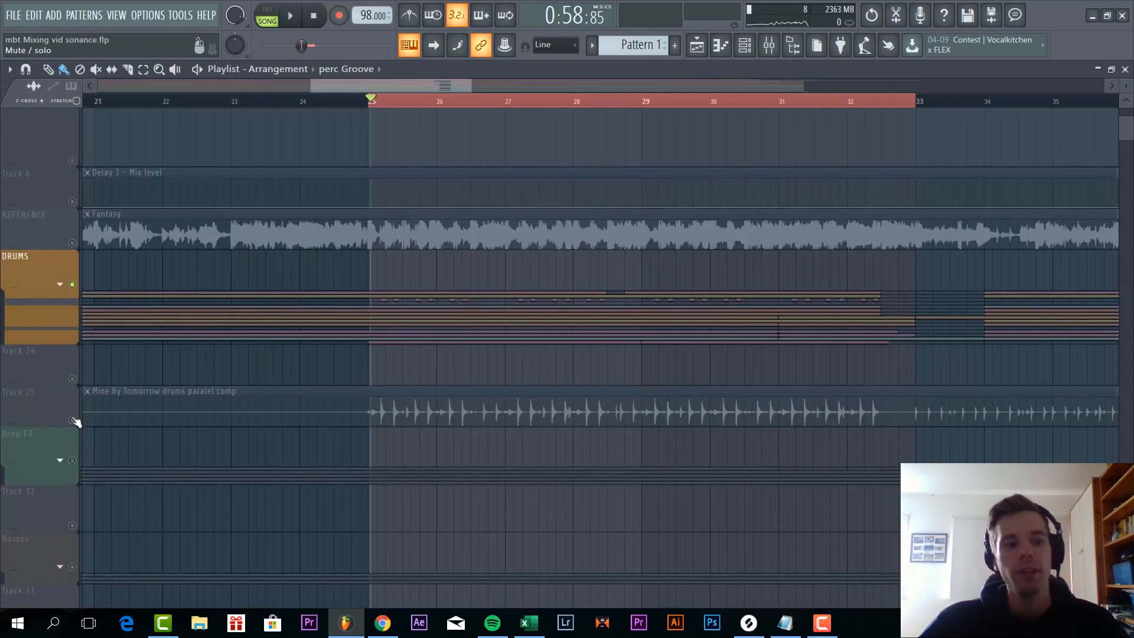
# Inspect the parallel drums sample settings, EQ and Glue compressor, then show the bass tracks in the arrangement.
pyautogui.click(291, 14)
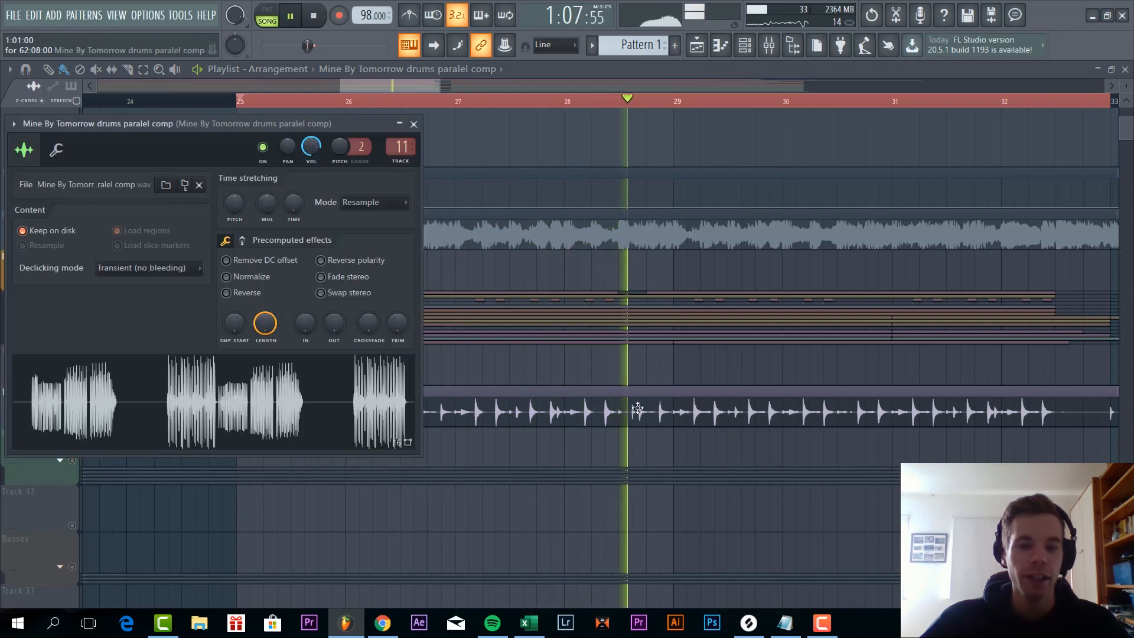
pyautogui.click(769, 45)
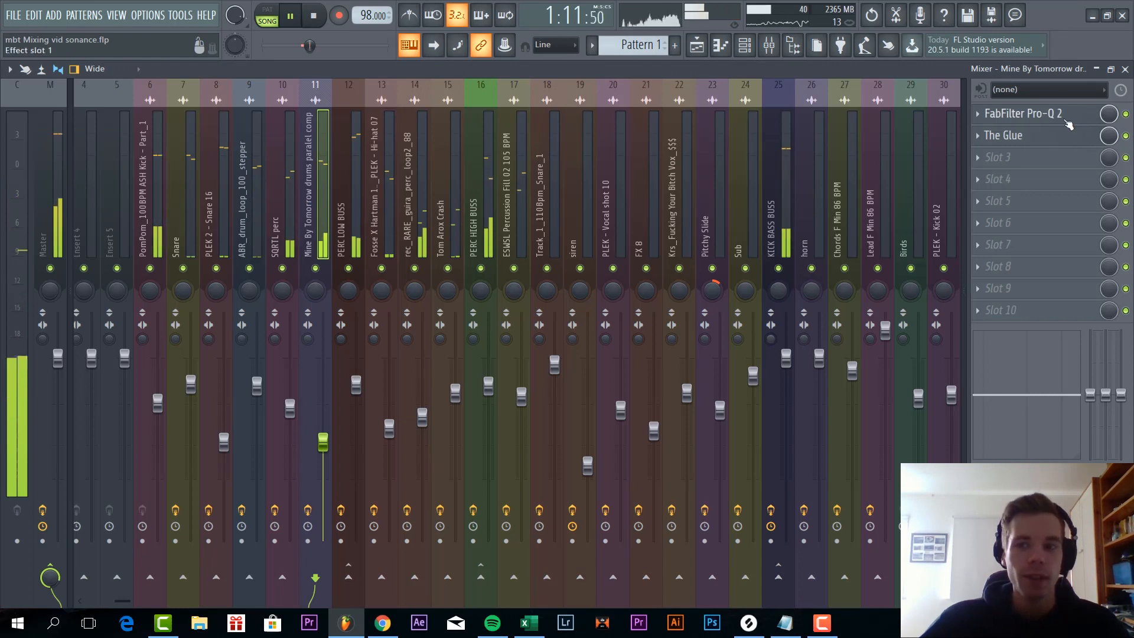
pyautogui.click(1022, 114)
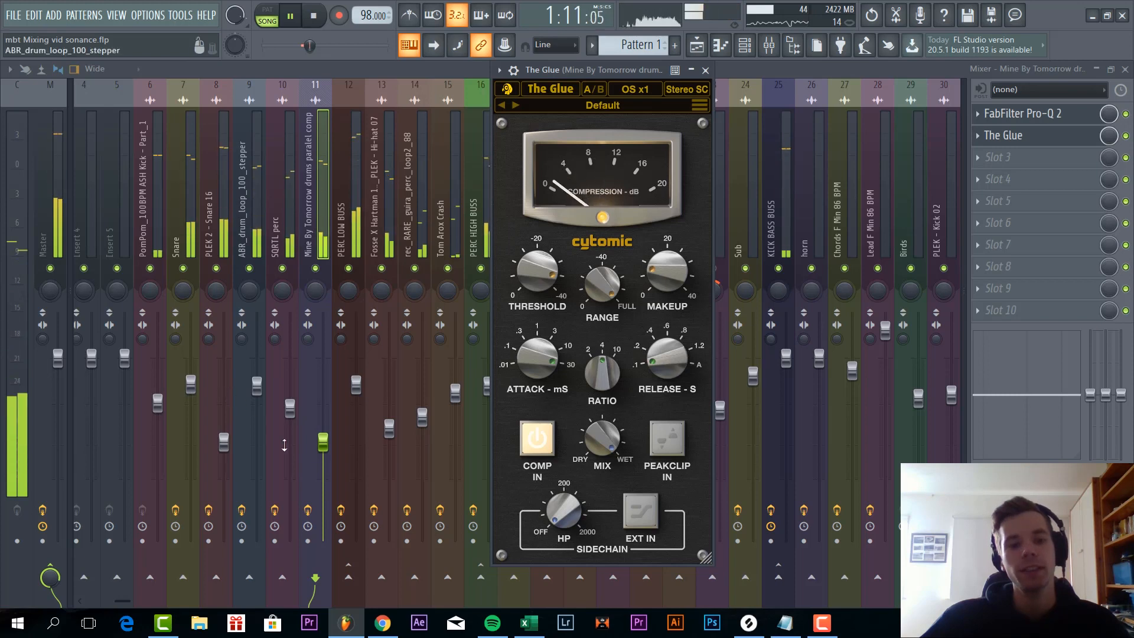
pyautogui.click(704, 70)
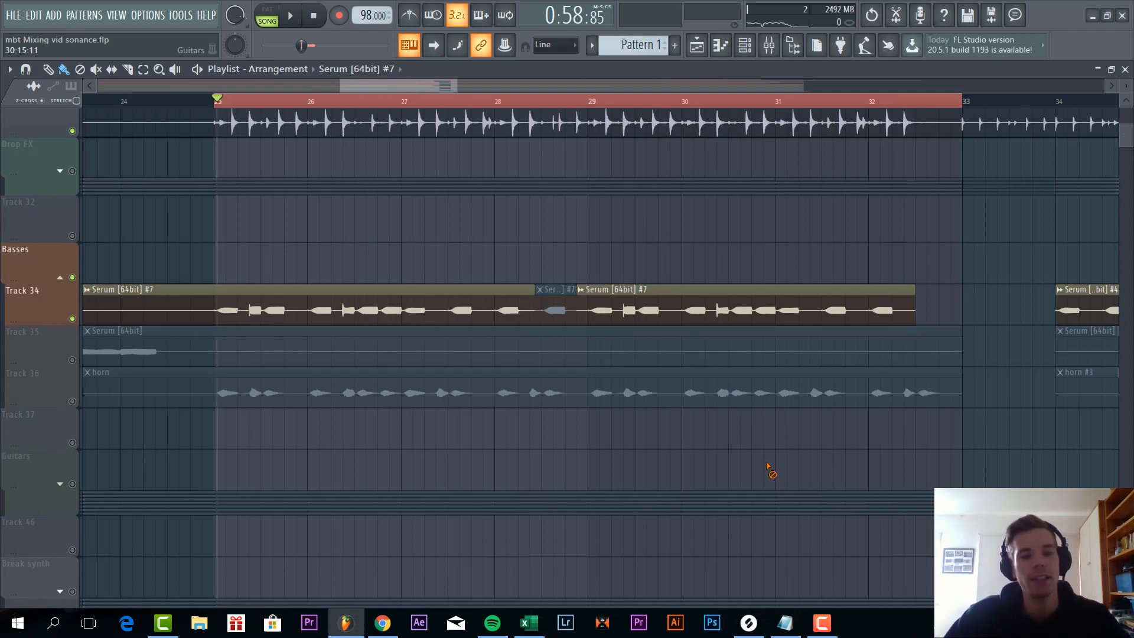
# Show the Sub channel in the mixer, review its first EQ and bring up its FabFilter Saturn saturator.
pyautogui.click(290, 14)
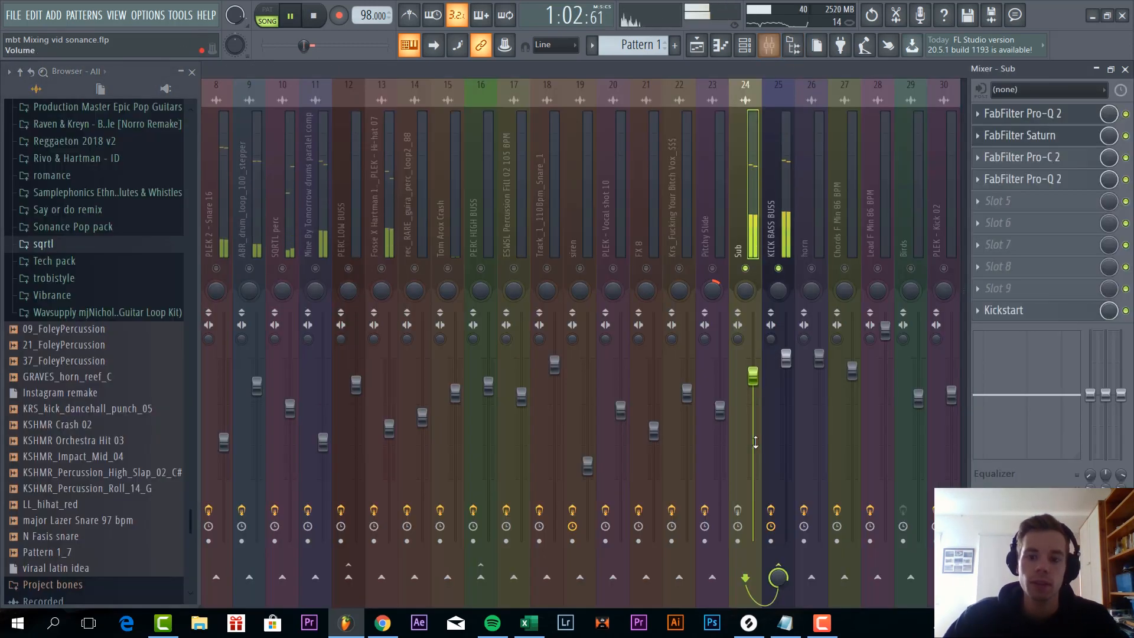
pyautogui.click(768, 45)
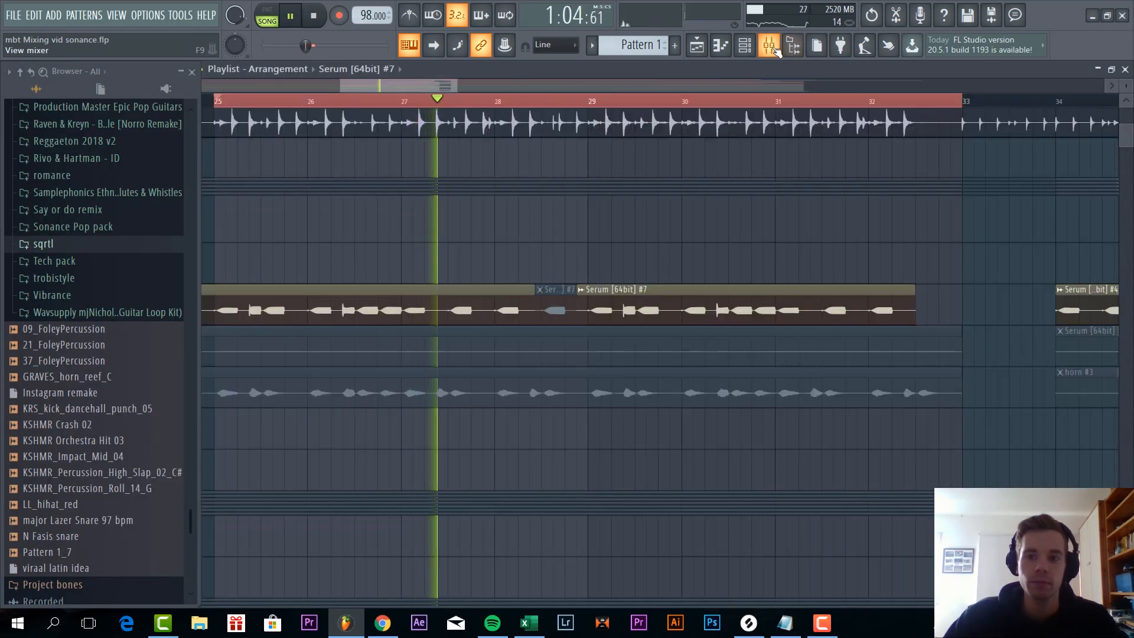
pyautogui.click(768, 45)
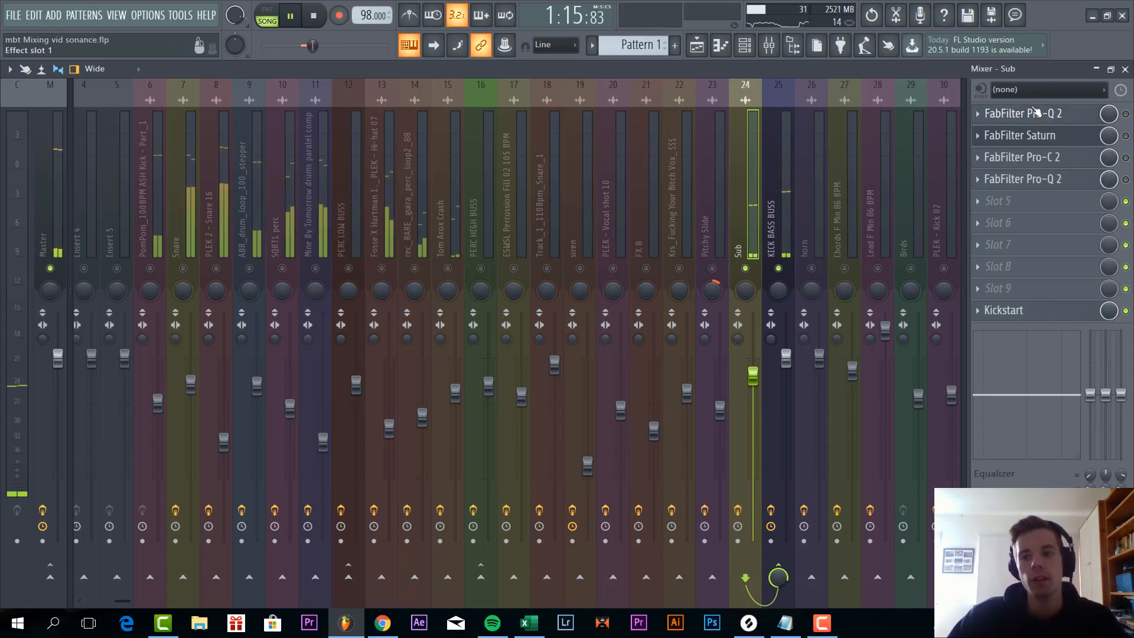
pyautogui.click(1022, 114)
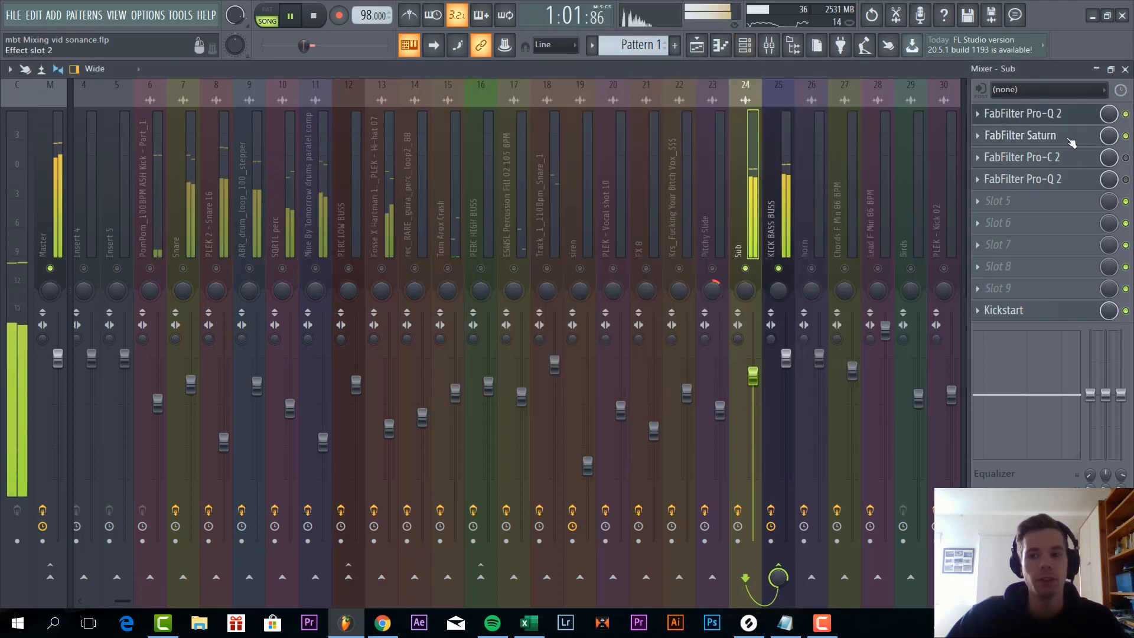
pyautogui.click(1021, 134)
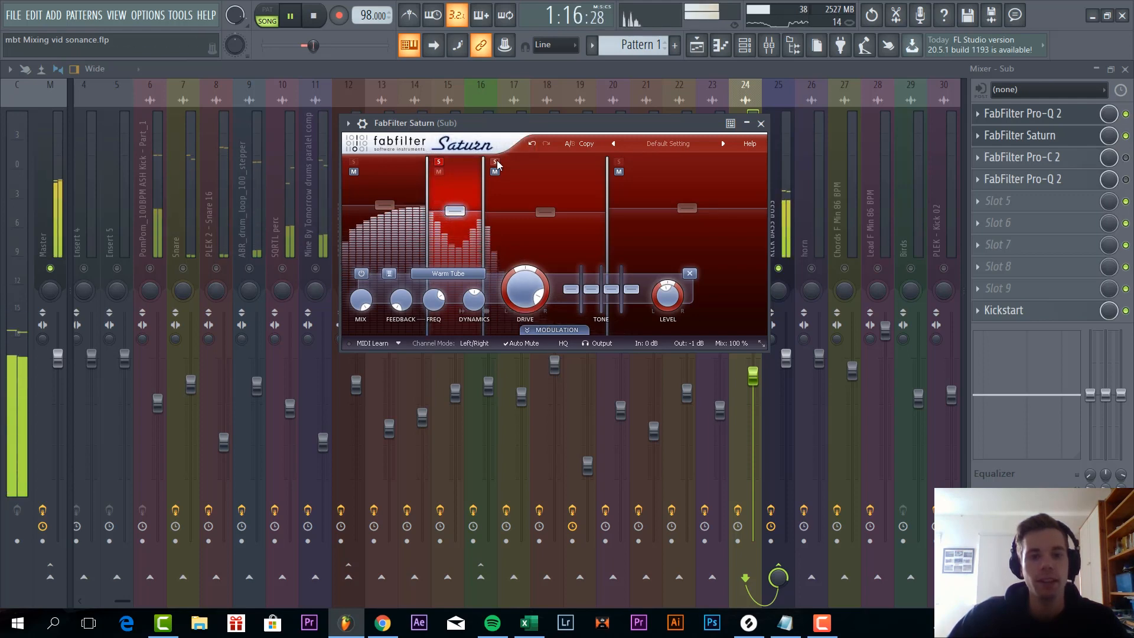
# Solo Saturn's third band on the Sub channel, close it and bring up the Pro-C 2 compressor.
pyautogui.click(495, 162)
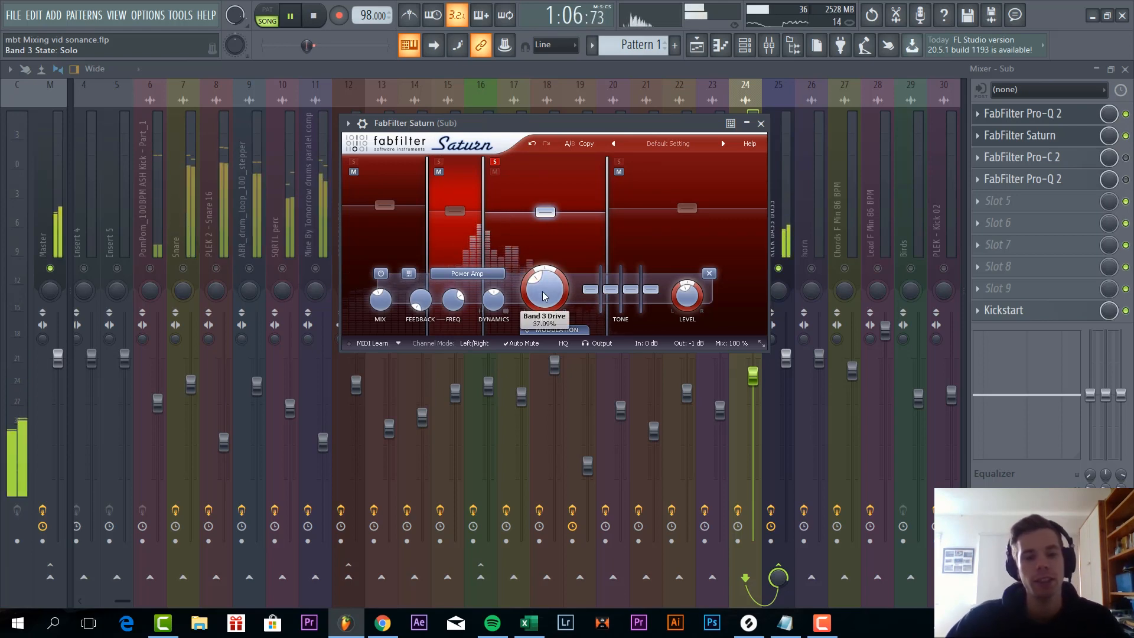
pyautogui.moveTo(545, 212)
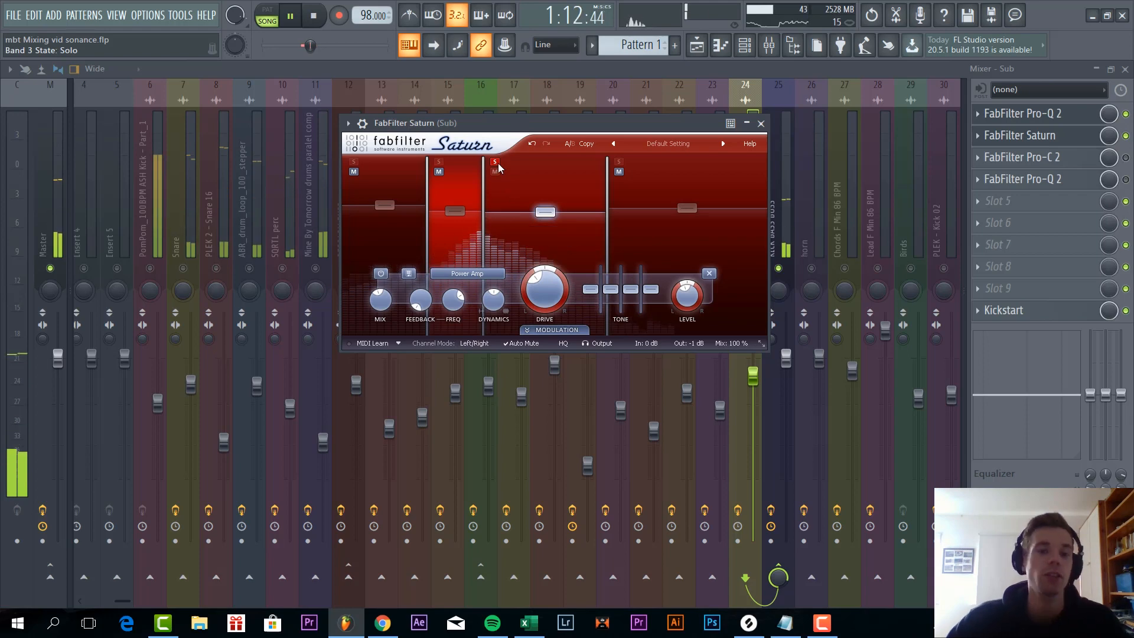
pyautogui.moveTo(506, 122); pyautogui.dragTo(423, 163)
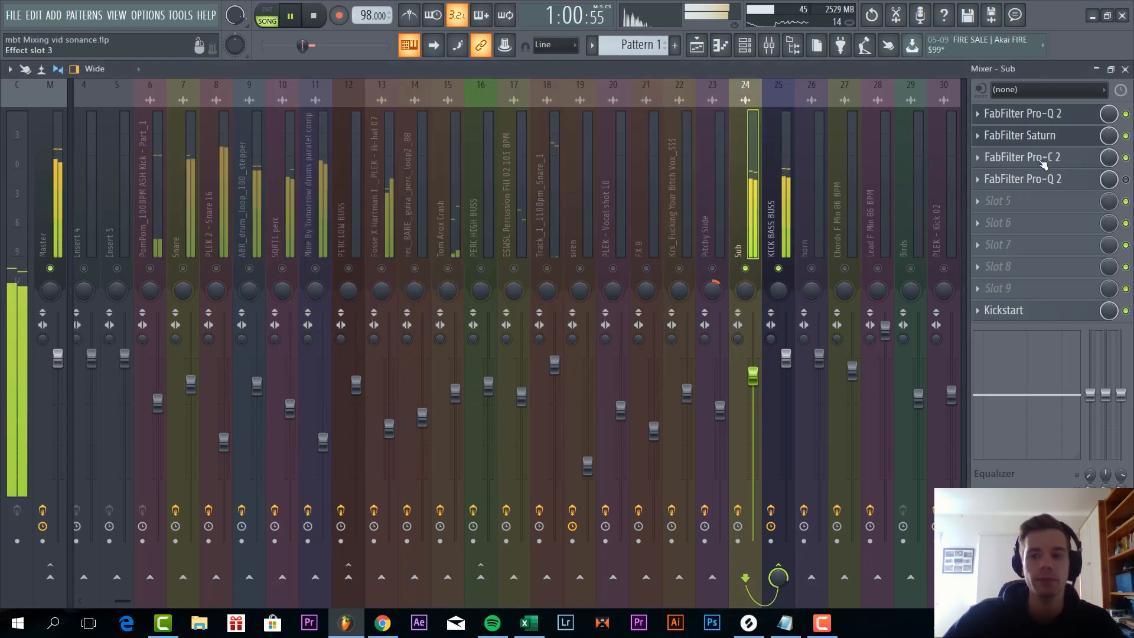
pyautogui.click(1022, 157)
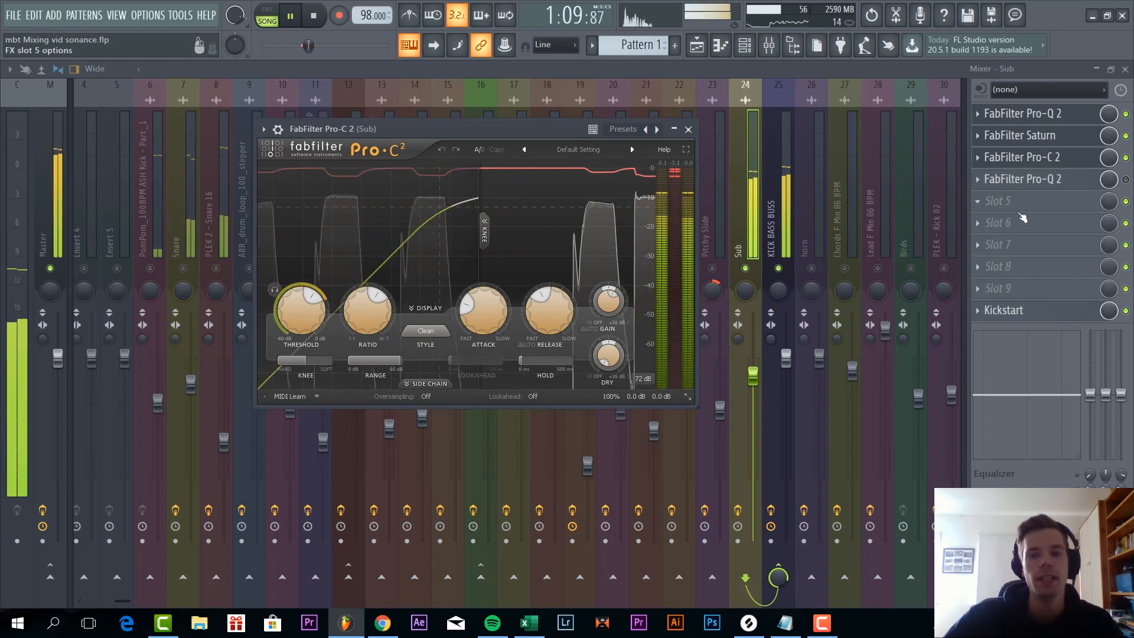
# Review the Sub channel's Kickstart ducking plugin, then select the KICK BASS BUSS mixer channel.
pyautogui.click(687, 129)
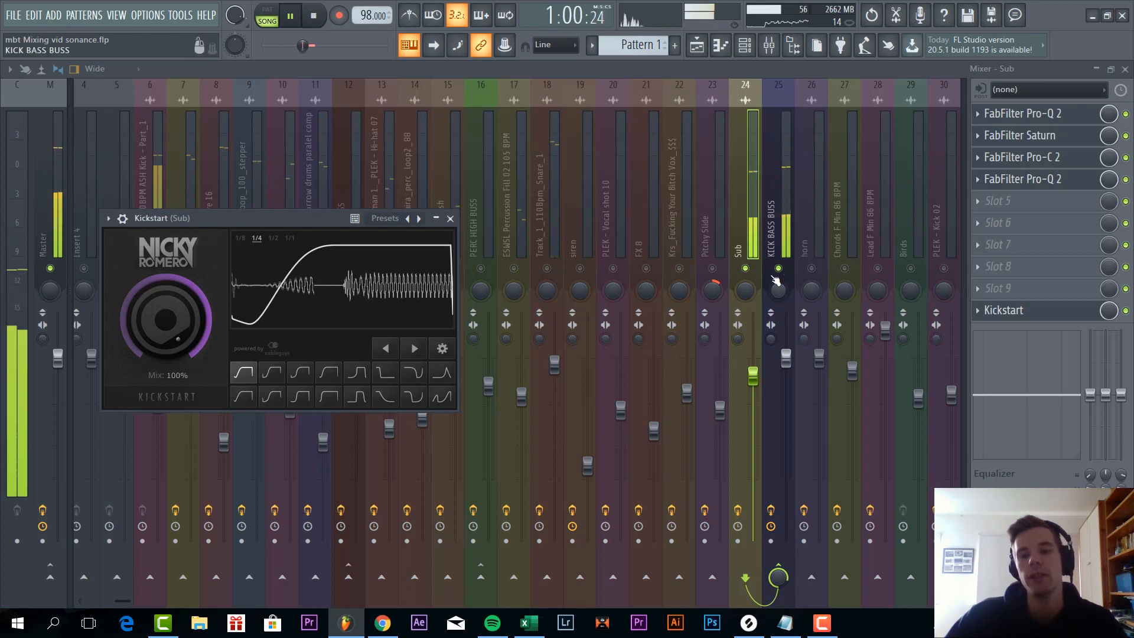
pyautogui.click(449, 218)
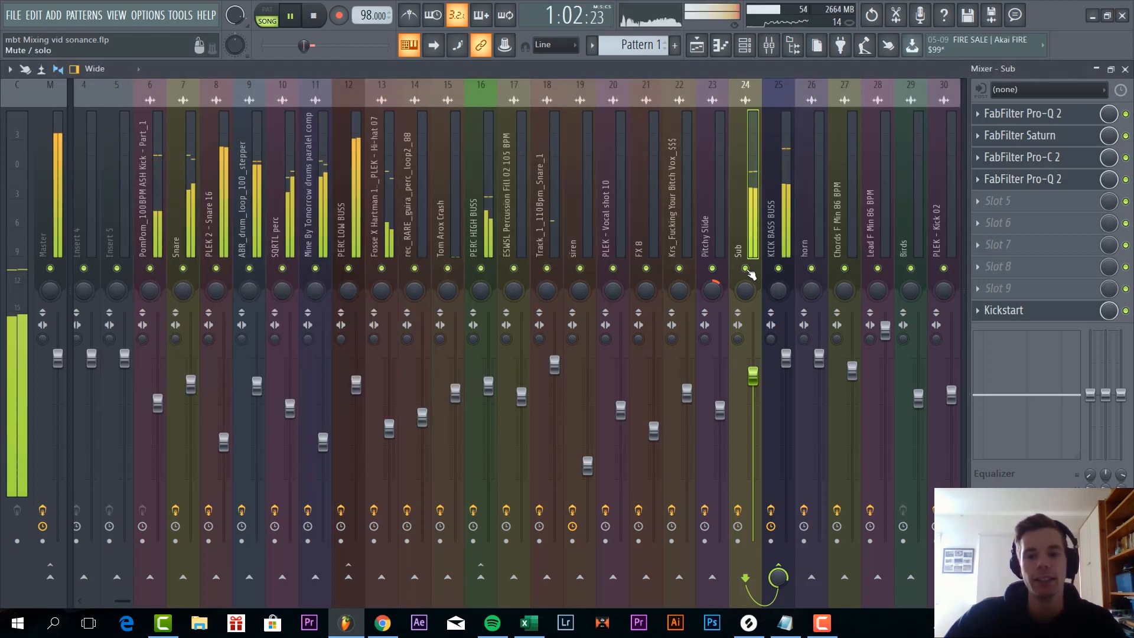
pyautogui.click(779, 217)
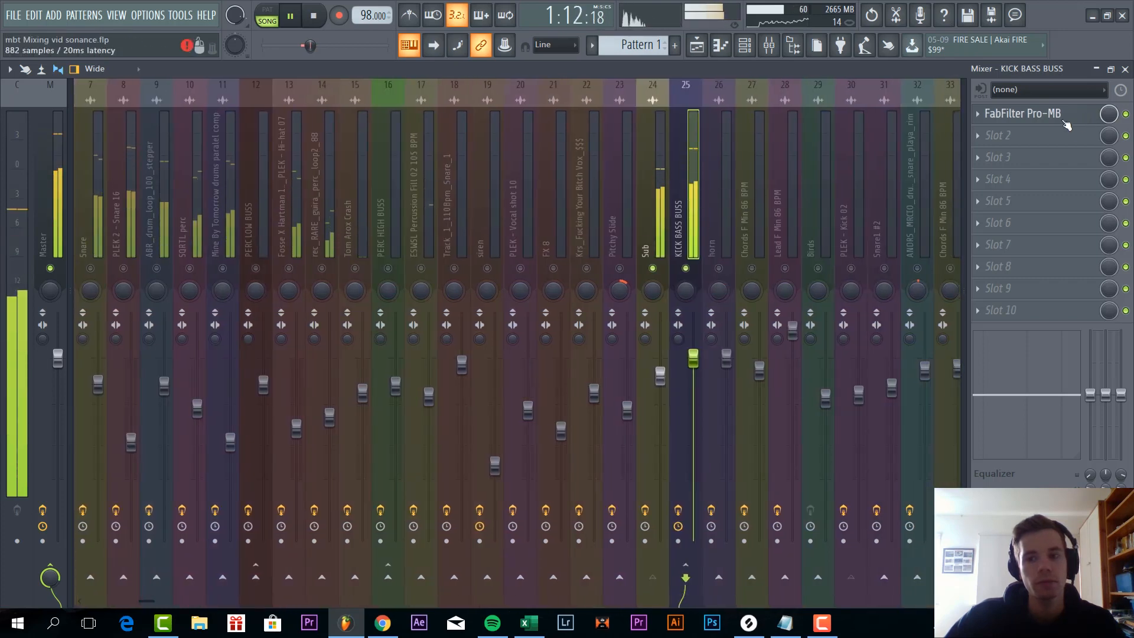
# Inspect the Pro-MB multiband compressor on KICK BASS BUSS with band 2 soloed.
pyautogui.click(1022, 114)
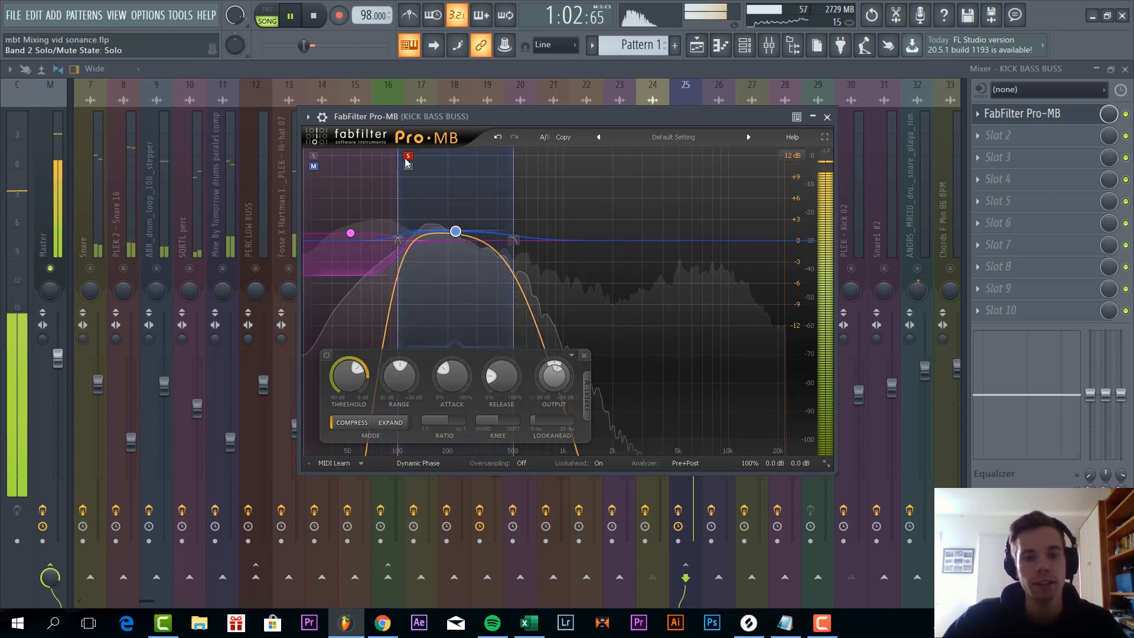
pyautogui.click(312, 156)
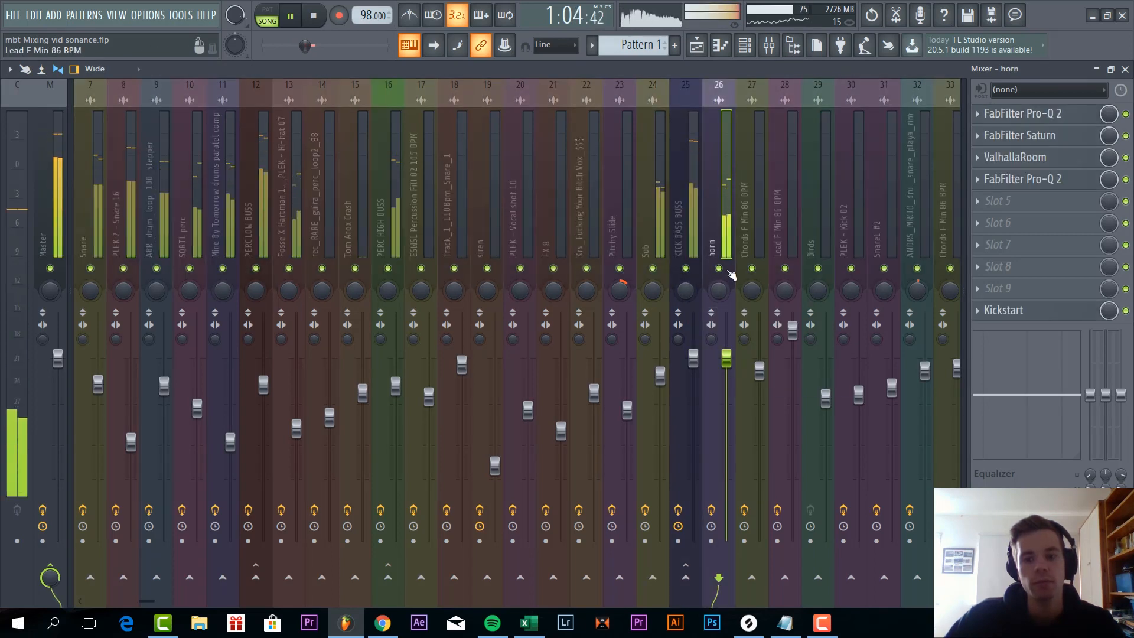
# Inspect the horn channel's Pro-Q 2 curve and close it to show the horn clip in the Playlist.
pyautogui.click(1022, 114)
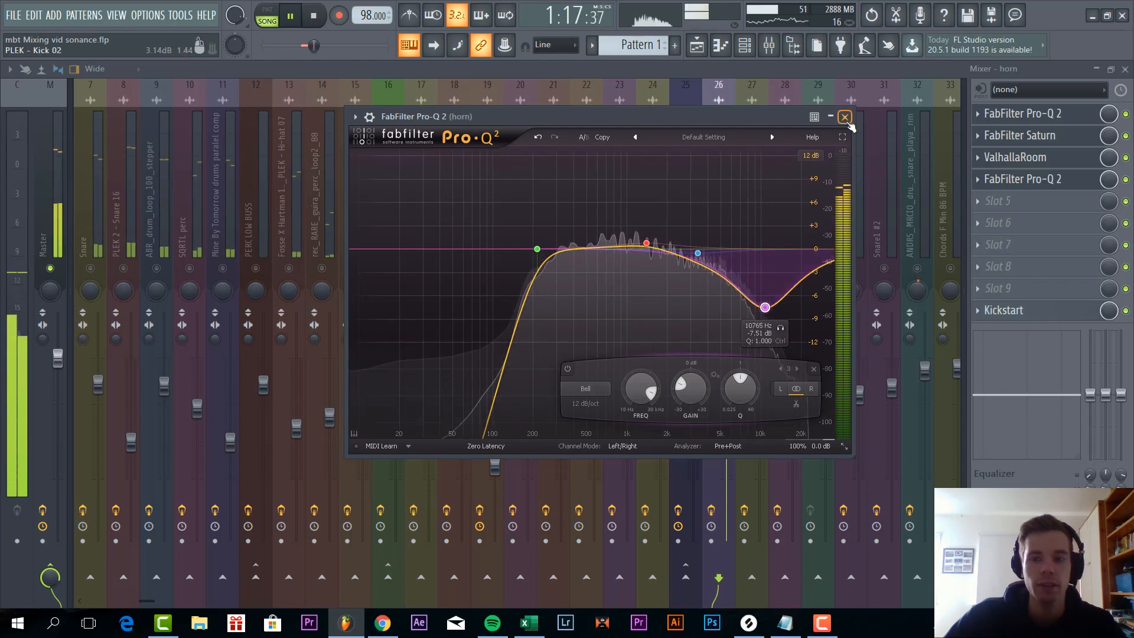
pyautogui.click(844, 117)
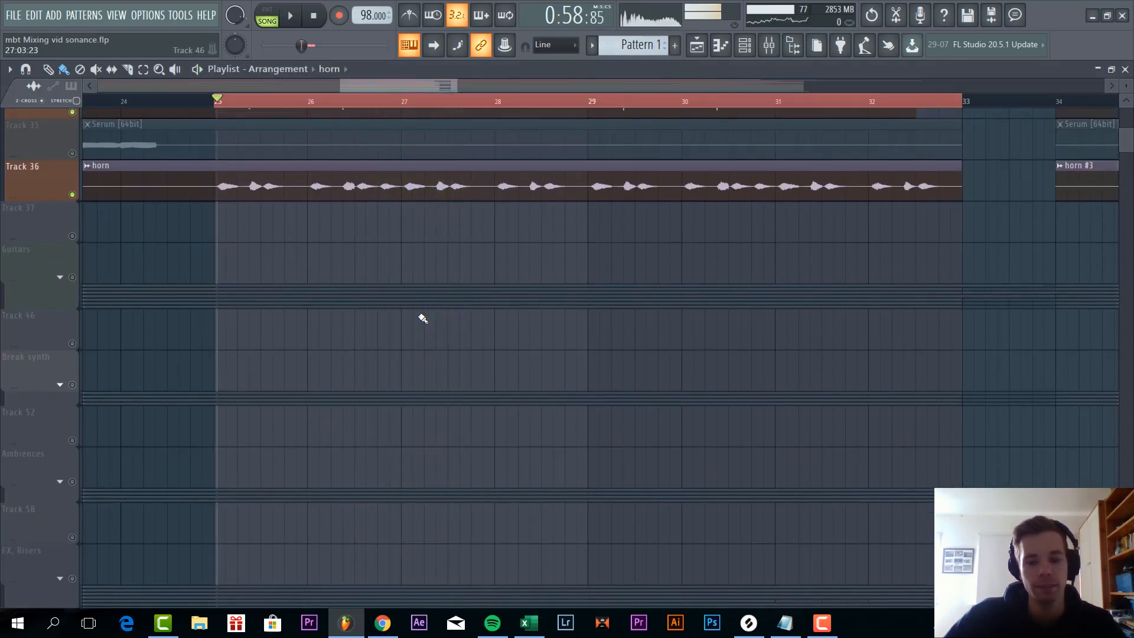
# Play the chords and lead tracks and select the Chords F Min 86 BPM mixer channel.
pyautogui.scroll(-3)
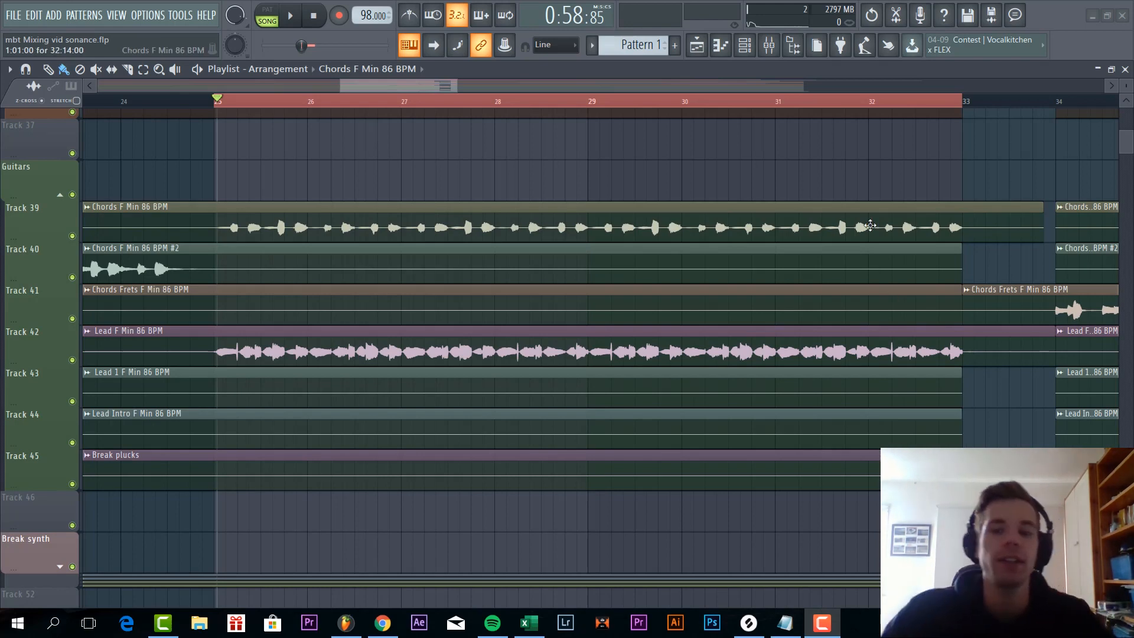
pyautogui.click(290, 15)
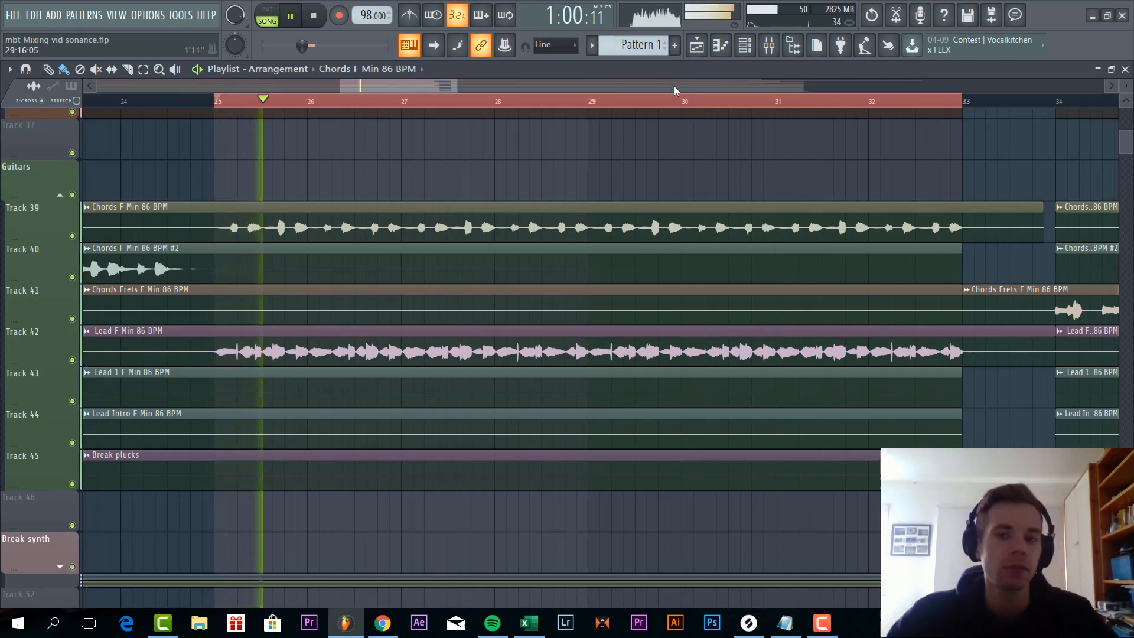
pyautogui.click(289, 14)
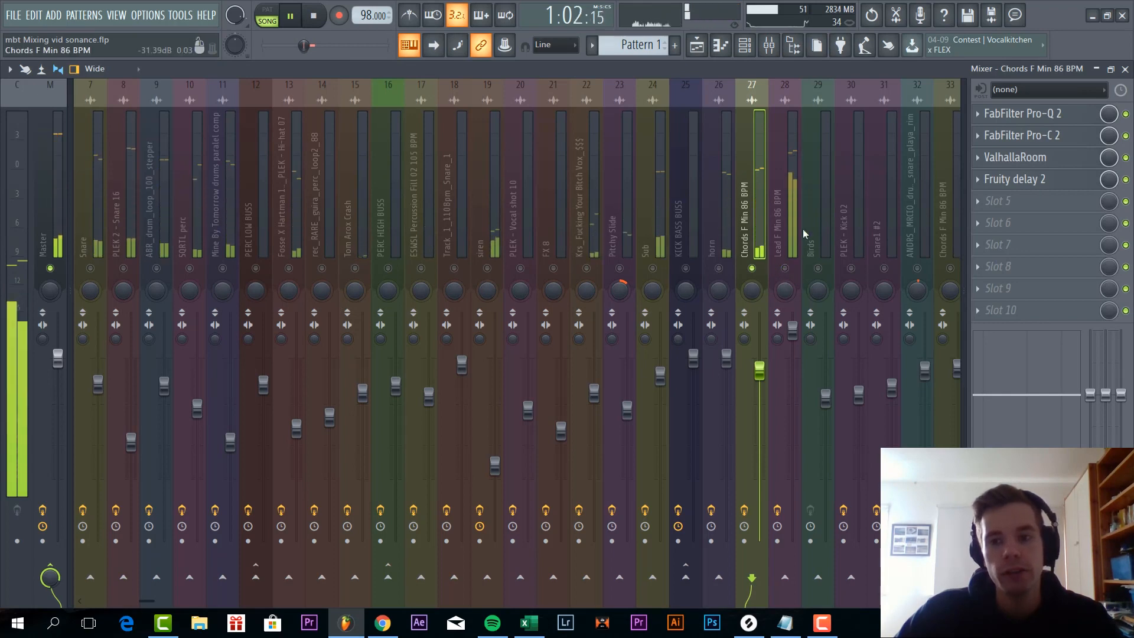
# Inspect the Chords channel's Pro-Q 2 curve and reopen it after toggling an insert.
pyautogui.click(1023, 114)
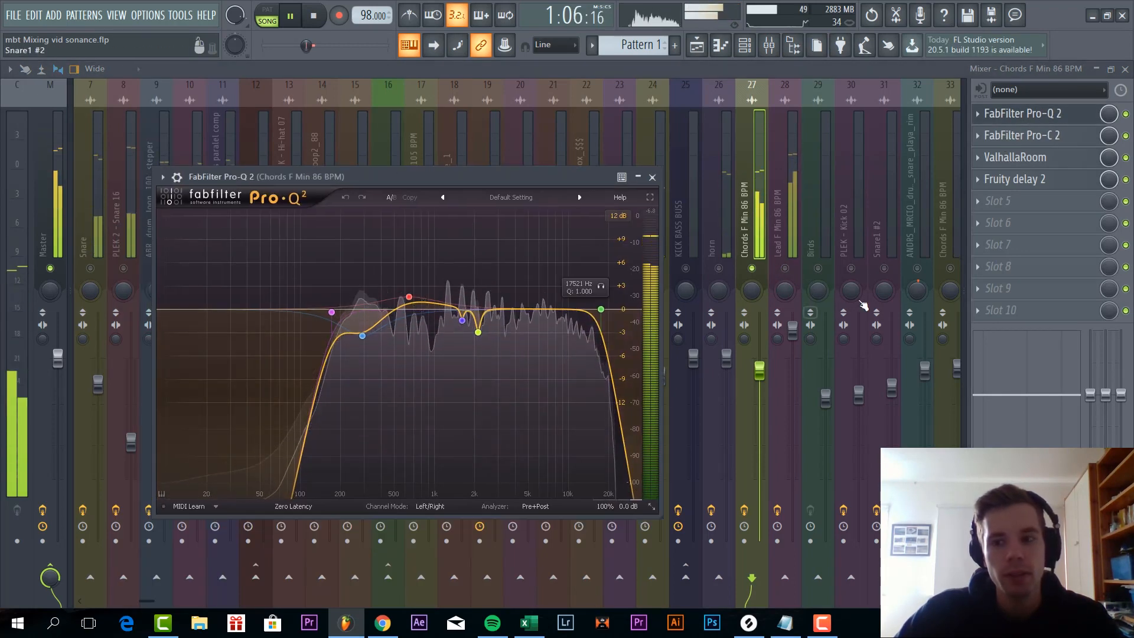
pyautogui.click(651, 176)
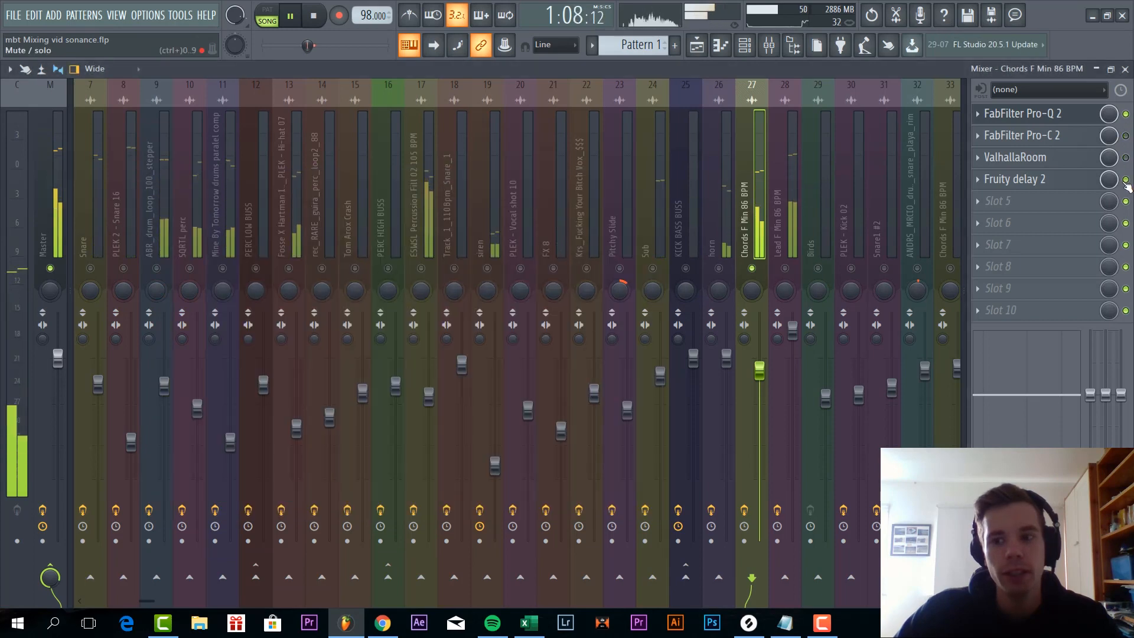
pyautogui.click(1021, 113)
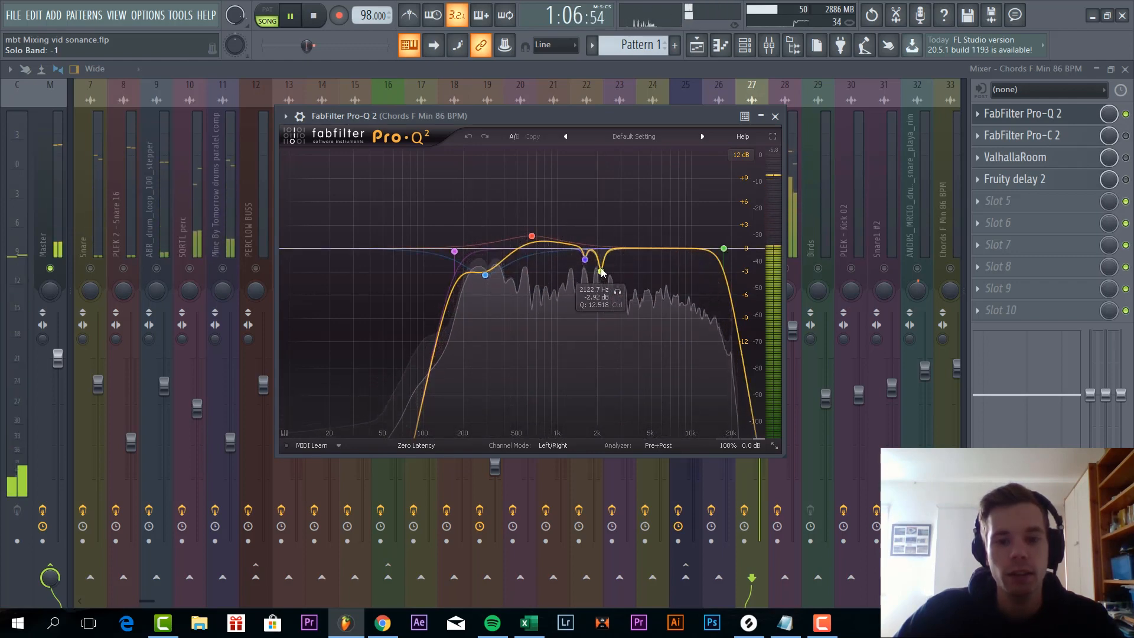
# Audition the narrow band near 2.1 kHz, pull it to about -12 dB, and close the EQ.
pyautogui.click(601, 272)
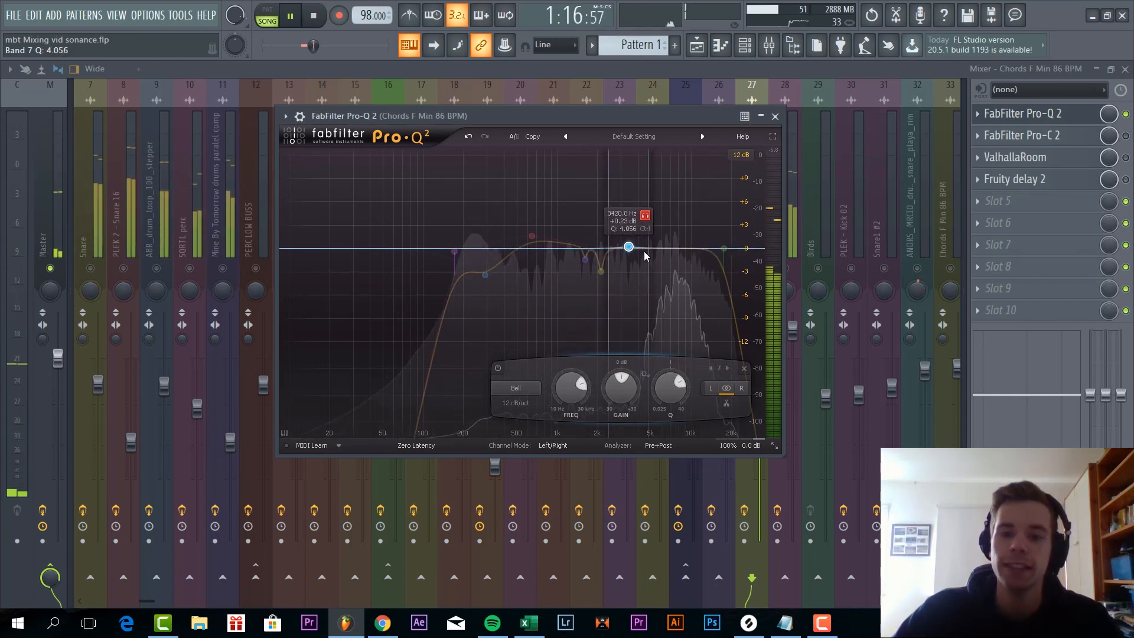
pyautogui.moveTo(627, 247); pyautogui.dragTo(649, 247)
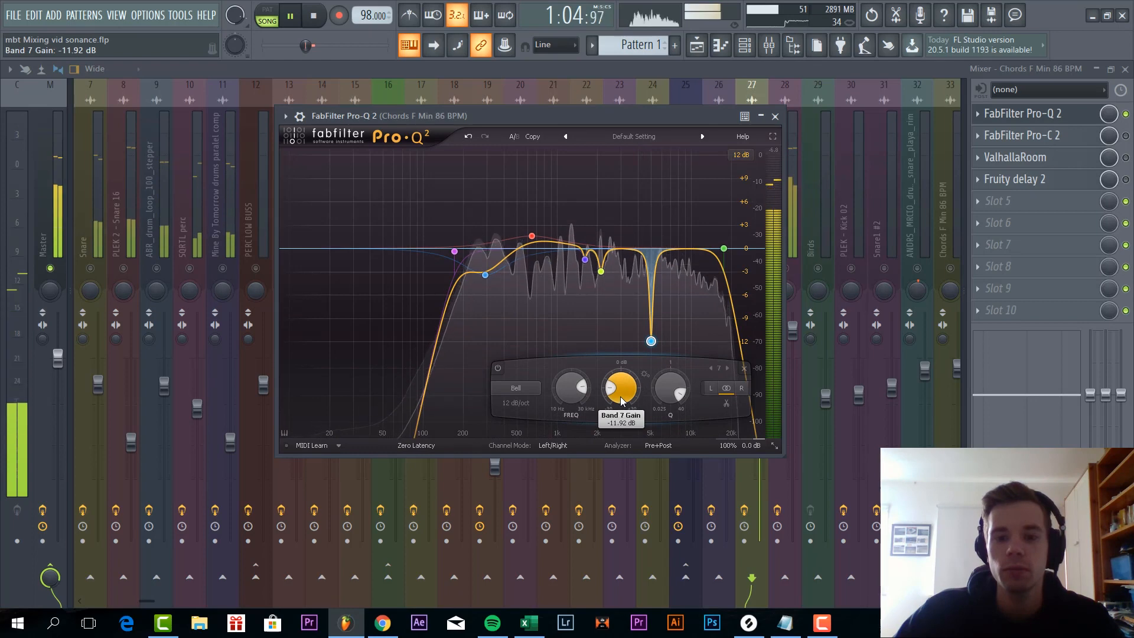
pyautogui.click(775, 116)
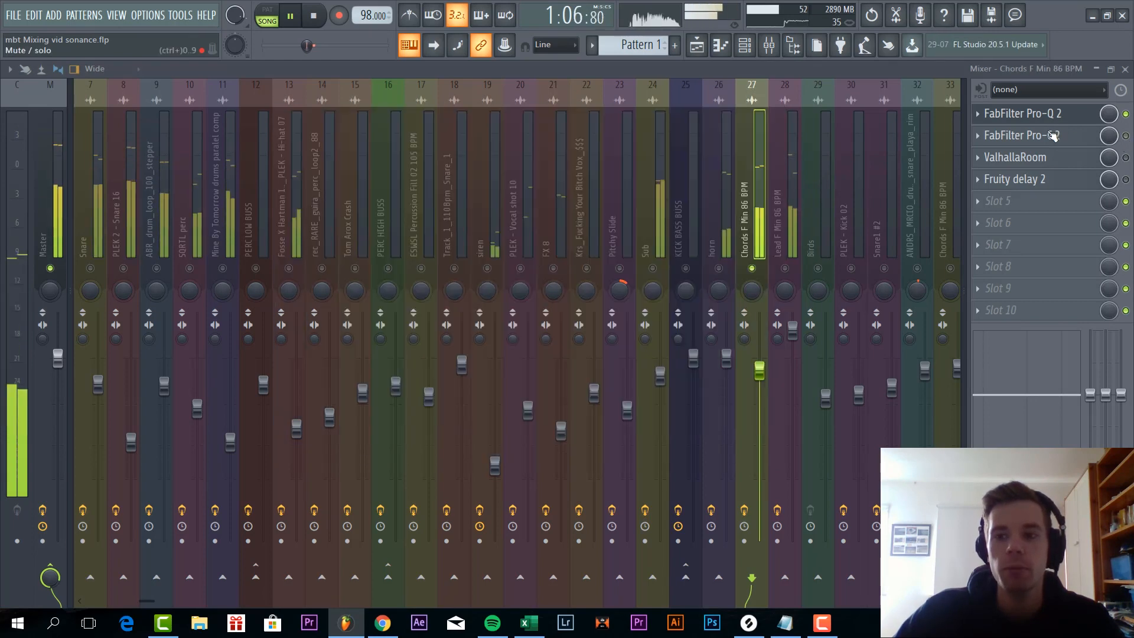
# Inspect the Chords Pro-C 2, ValhallaRoom and Fruity delay 2, then show the Lead channel's Pro-Q 2.
pyautogui.click(1022, 135)
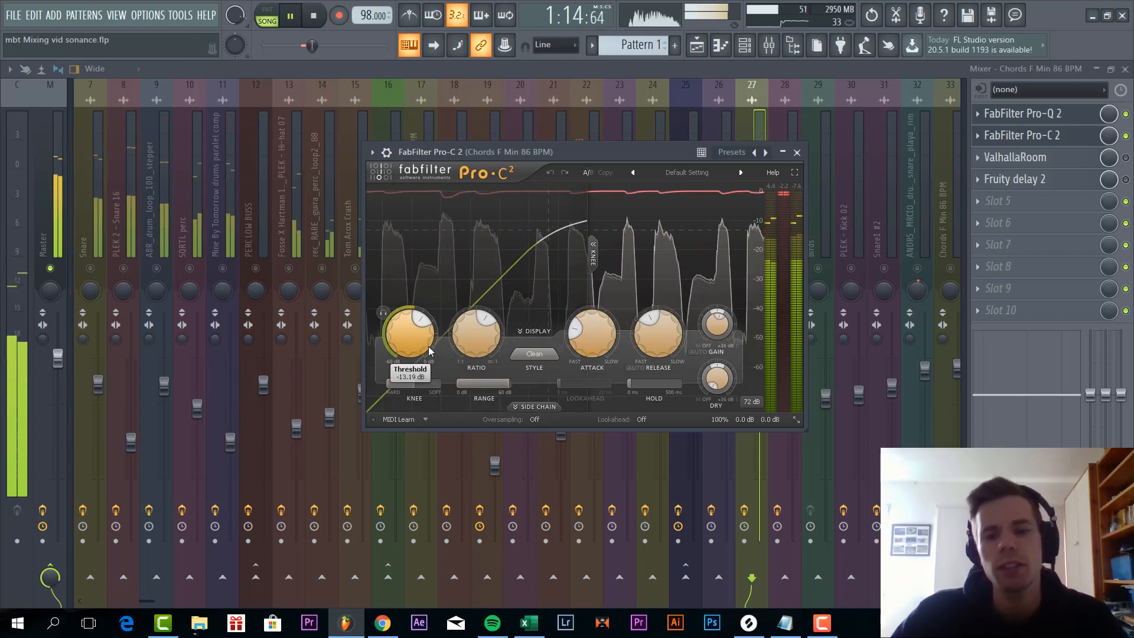
pyautogui.moveTo(591, 335)
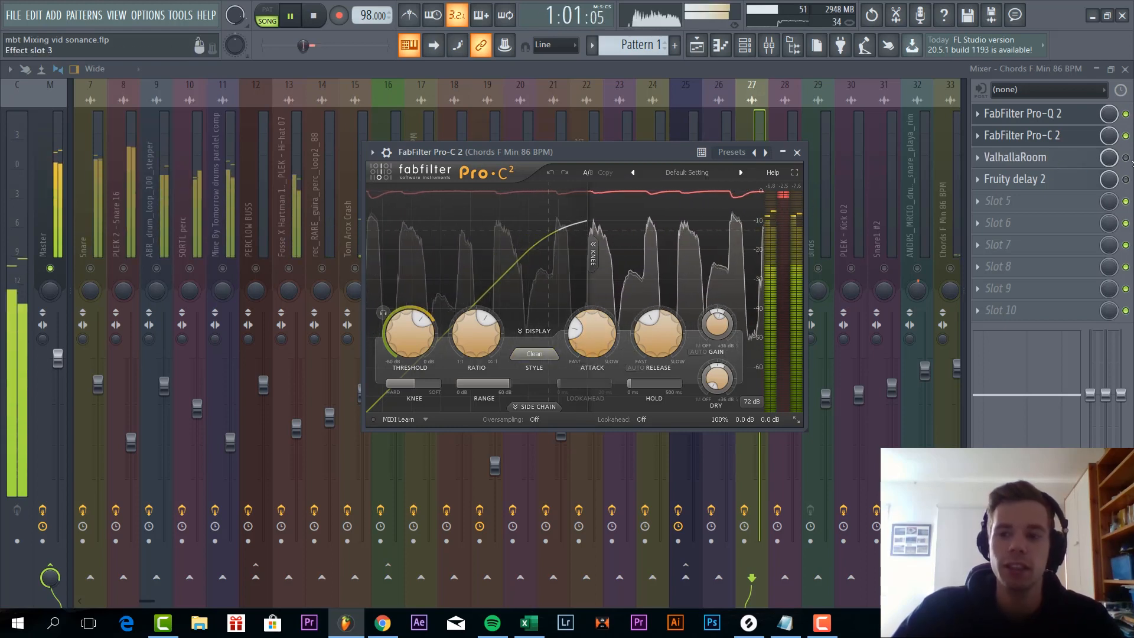
pyautogui.click(1016, 157)
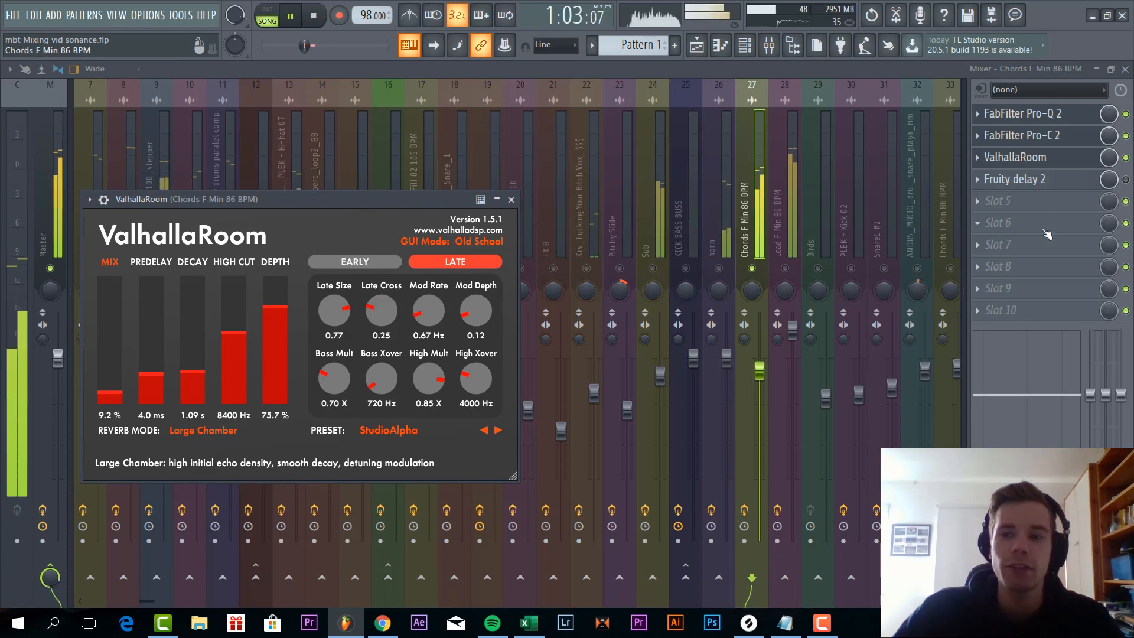
pyautogui.click(1016, 179)
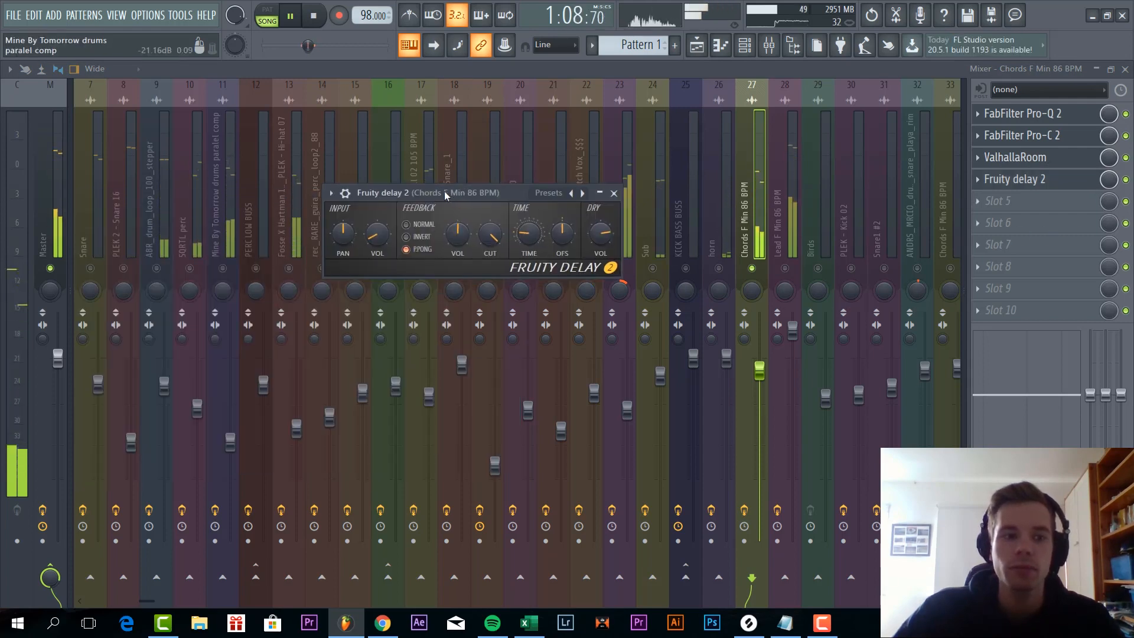
pyautogui.click(613, 193)
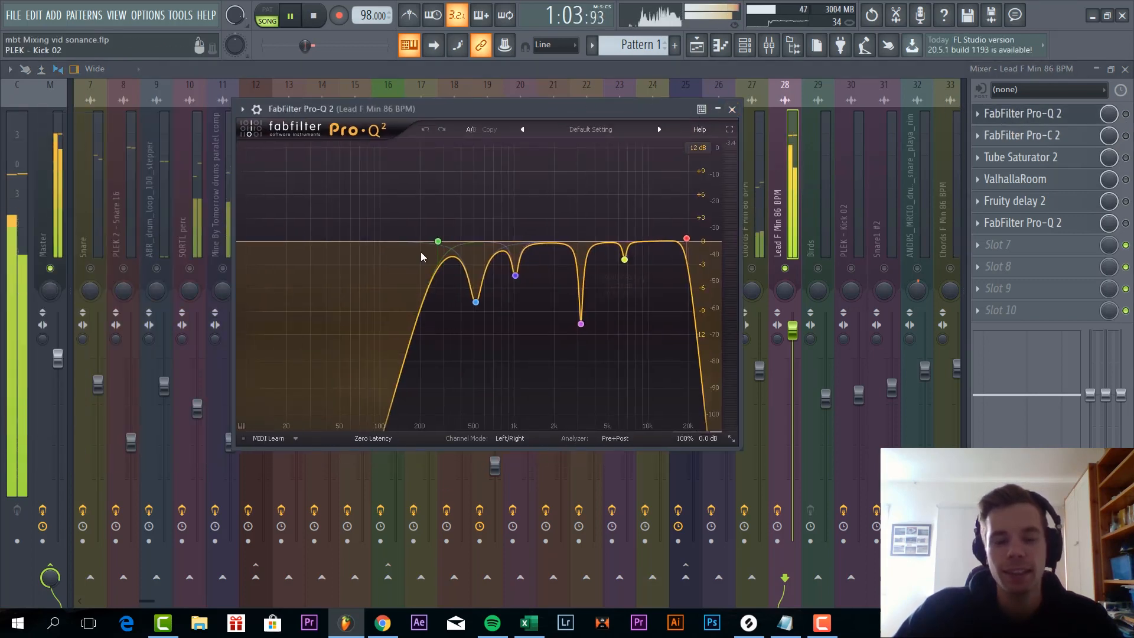
pyautogui.click(730, 109)
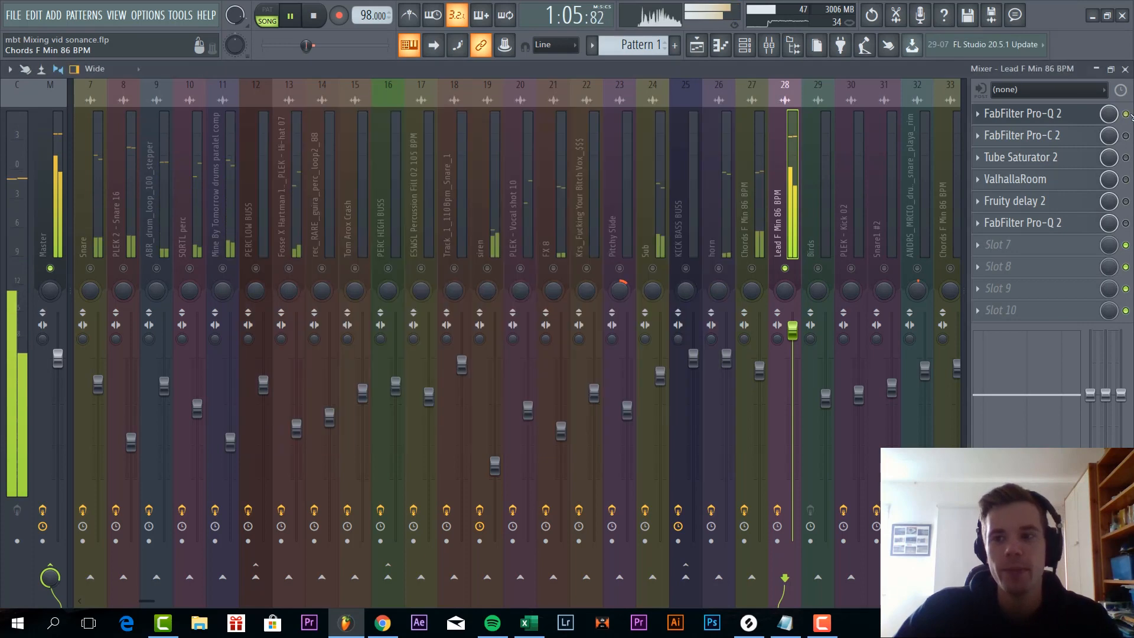
pyautogui.doubleClick(1021, 114)
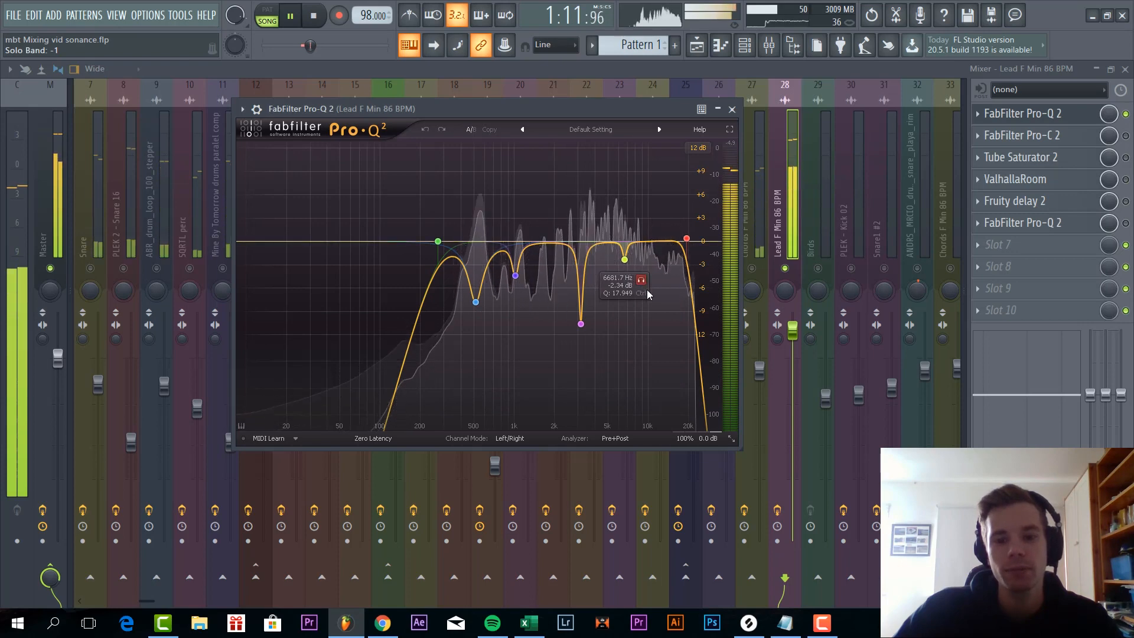
pyautogui.click(514, 275)
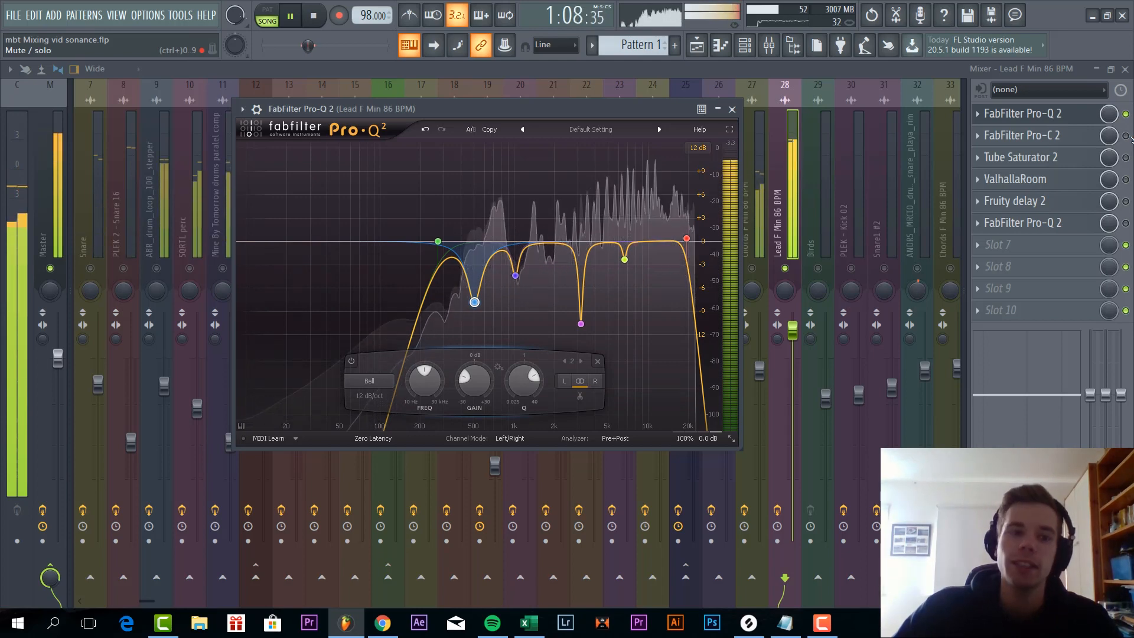
pyautogui.click(730, 108)
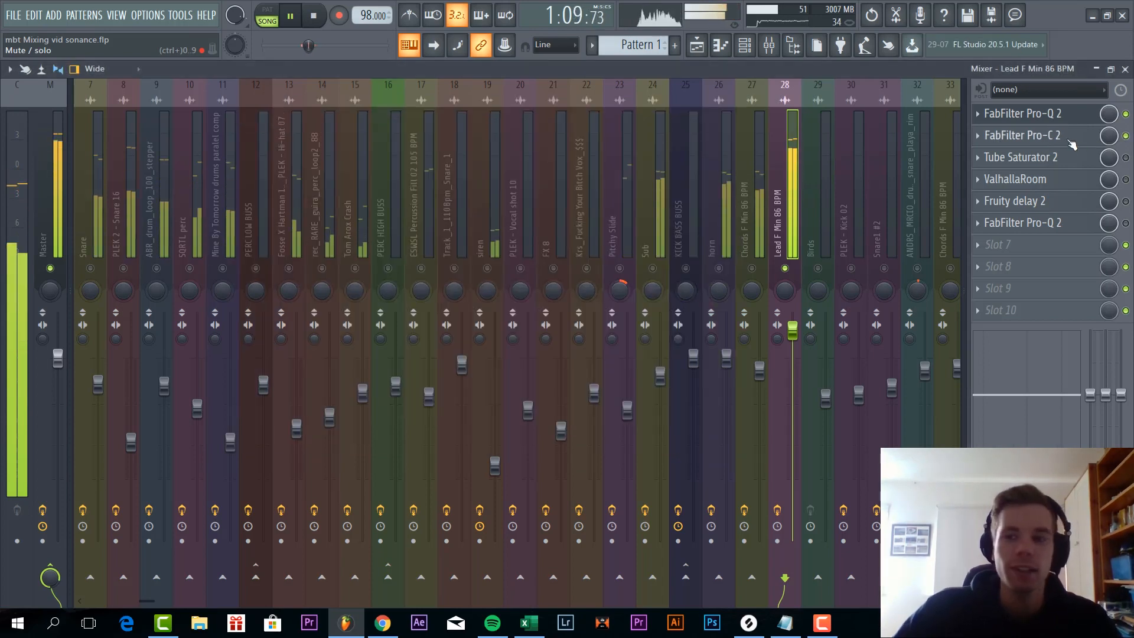
# Inspect the Lead Pro-C 2, ValhallaRoom, Fruity delay 2 and second Pro-Q 2, then return to the Playlist.
pyautogui.click(1021, 135)
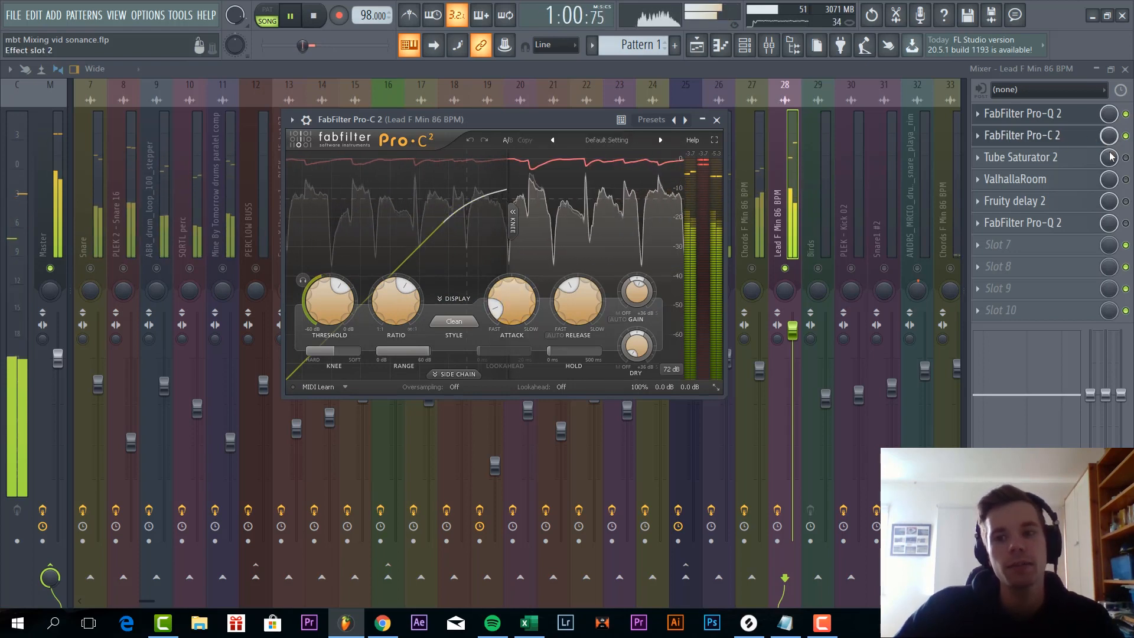
pyautogui.click(717, 119)
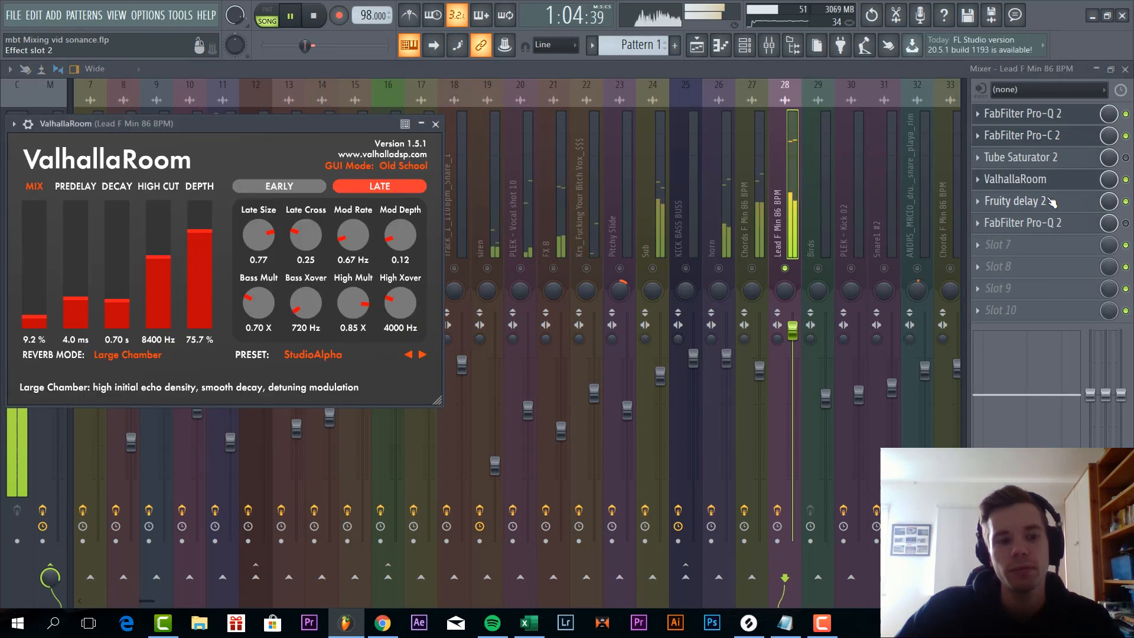
pyautogui.click(1021, 201)
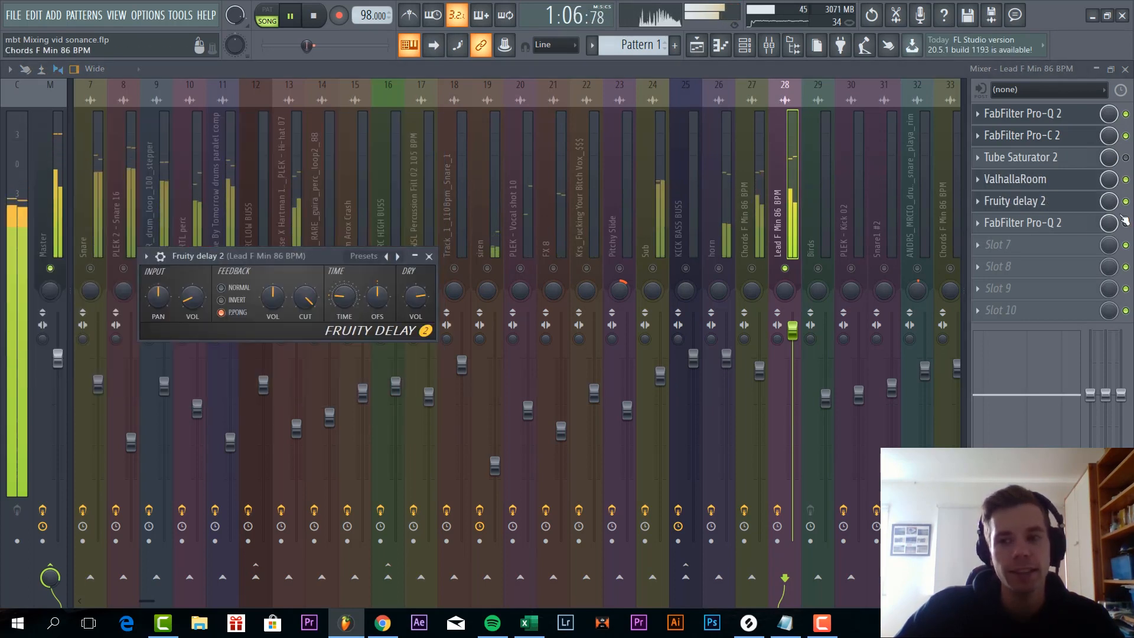
pyautogui.click(1019, 223)
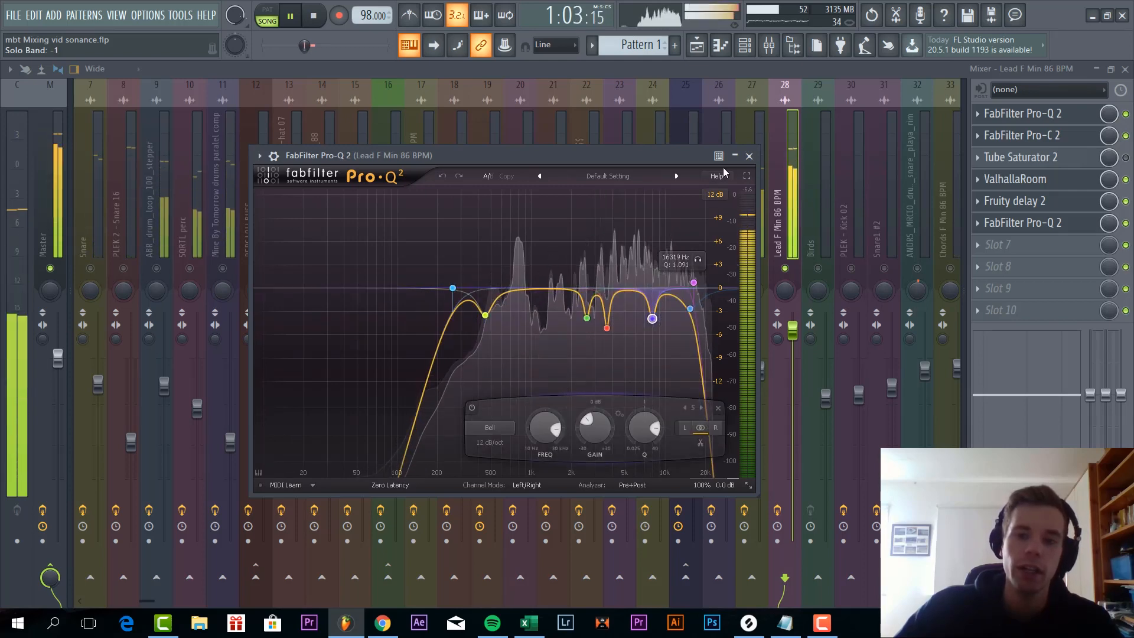
pyautogui.click(749, 156)
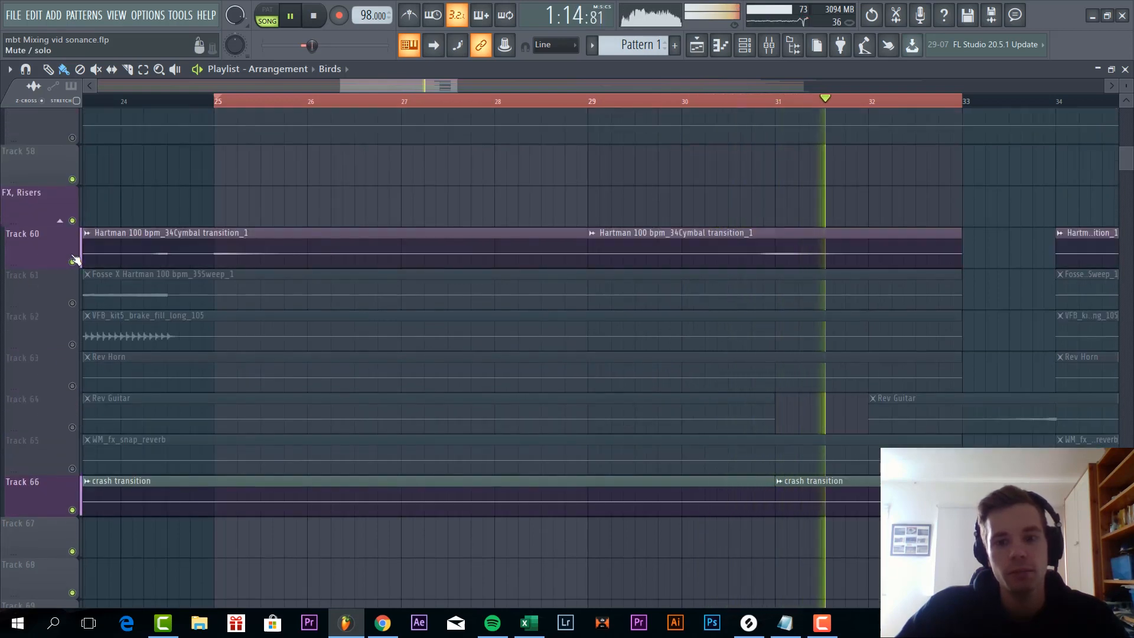
pyautogui.click(245, 100)
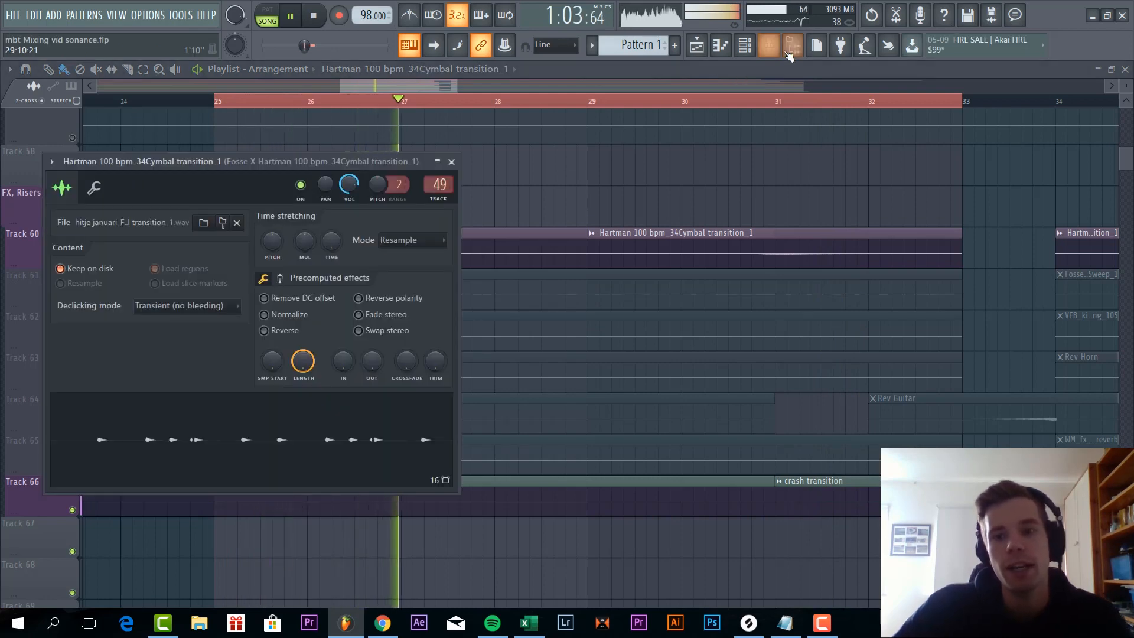
pyautogui.click(744, 46)
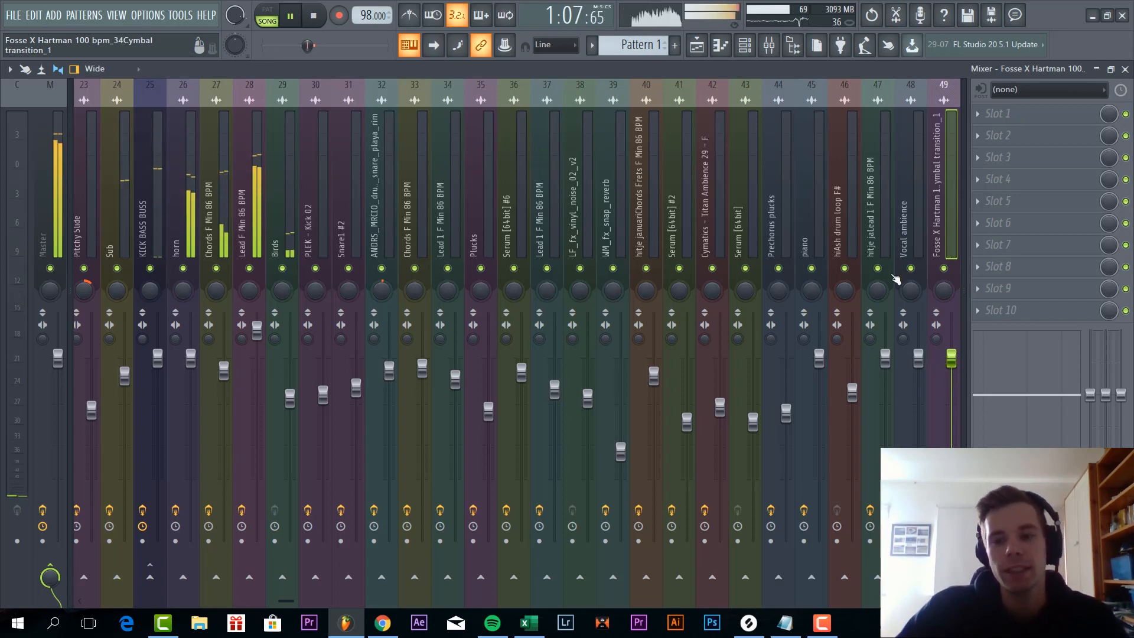
pyautogui.click(697, 45)
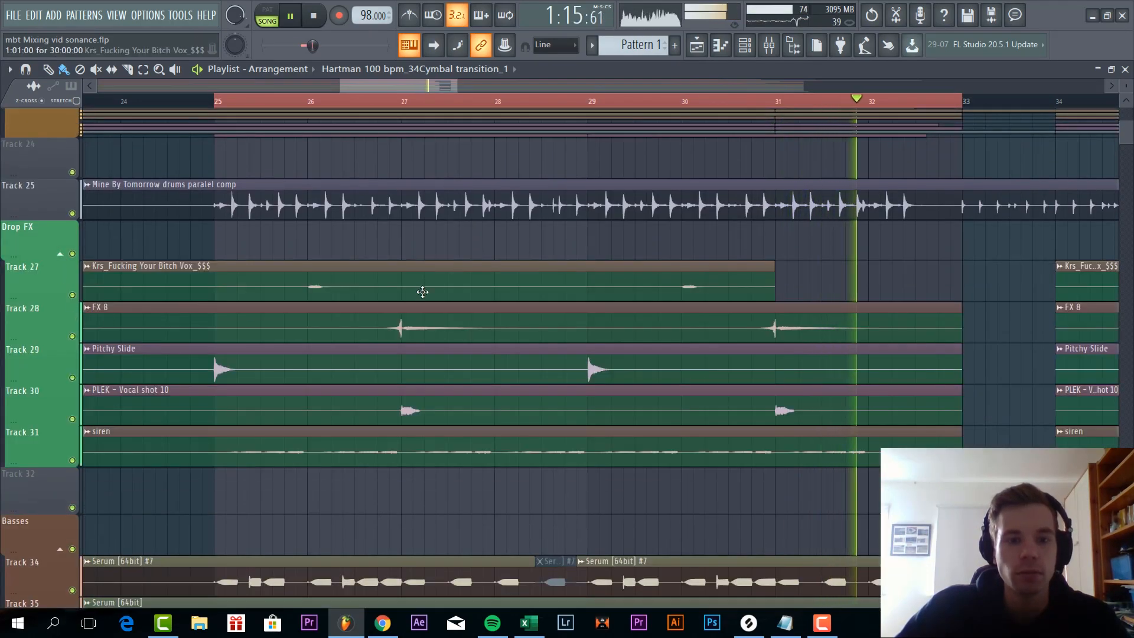
# Show the siren sample's settings and jump to insert 19 with OTT, Pro-Q 2, ValhallaRoom and Kickstart.
pyautogui.click(275, 102)
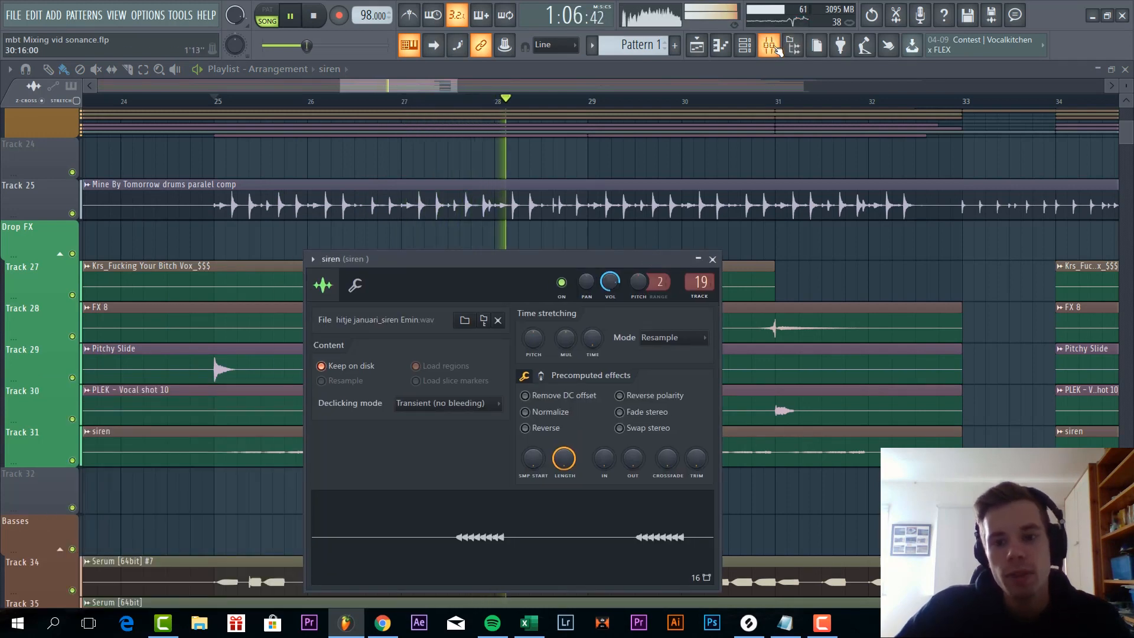
pyautogui.click(768, 45)
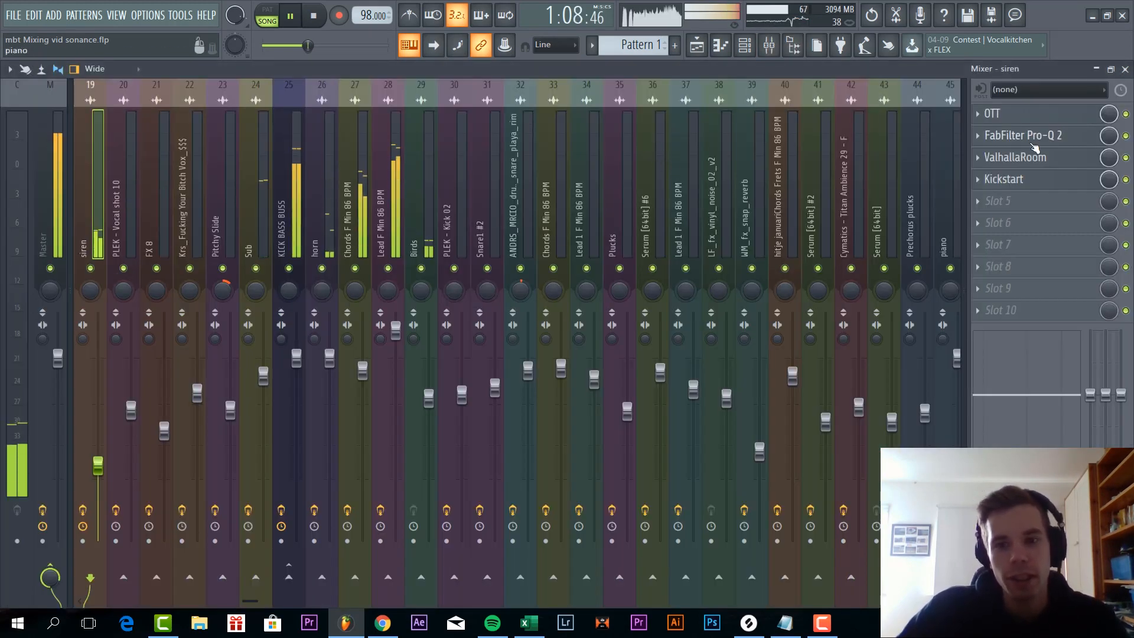